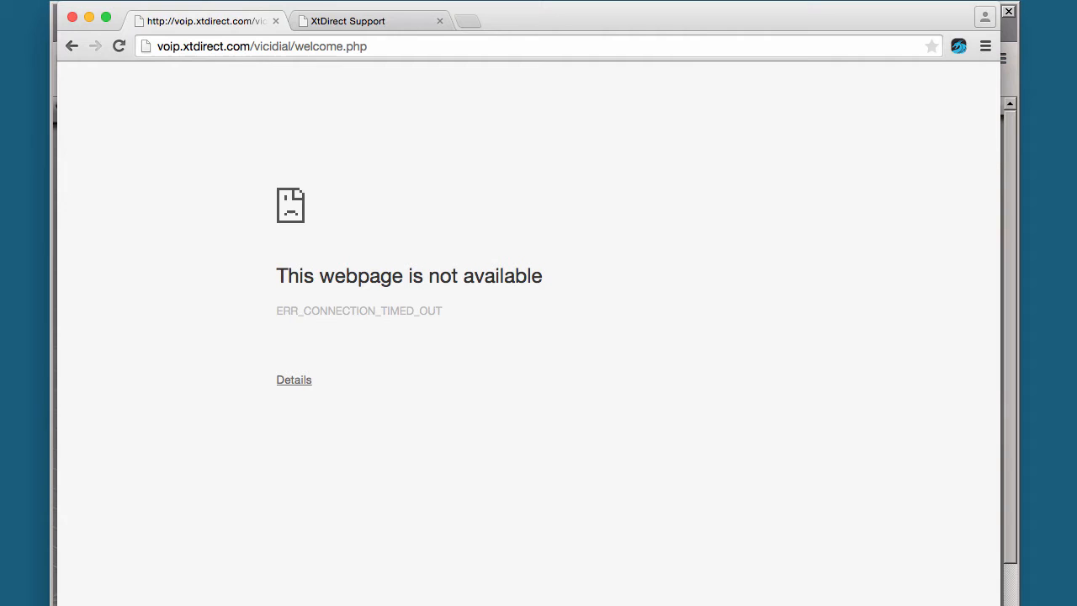
mouse_move(481, 151)
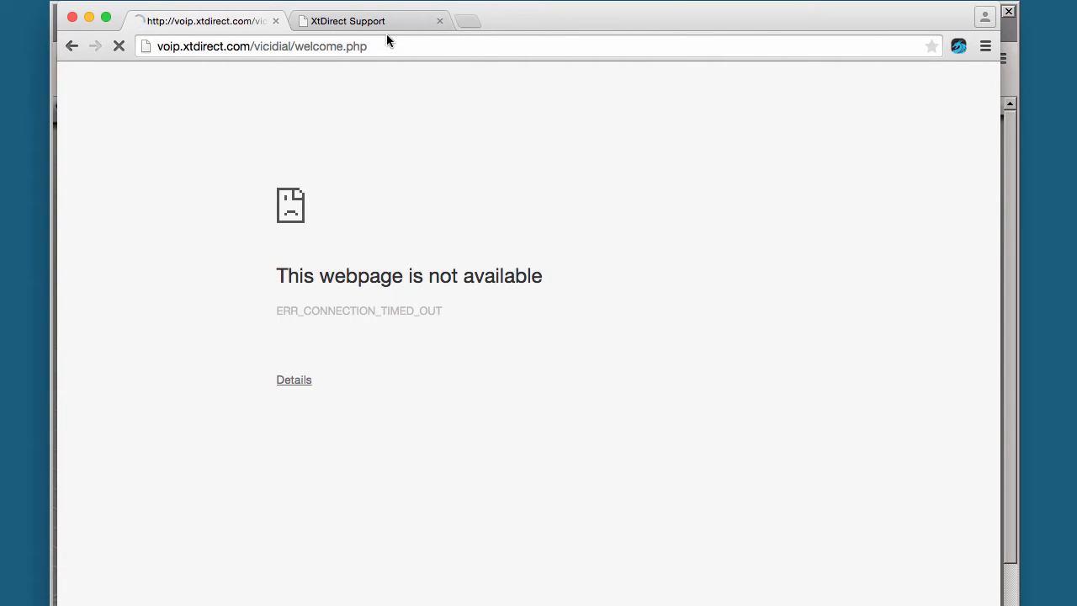
mouse_move(370, 21)
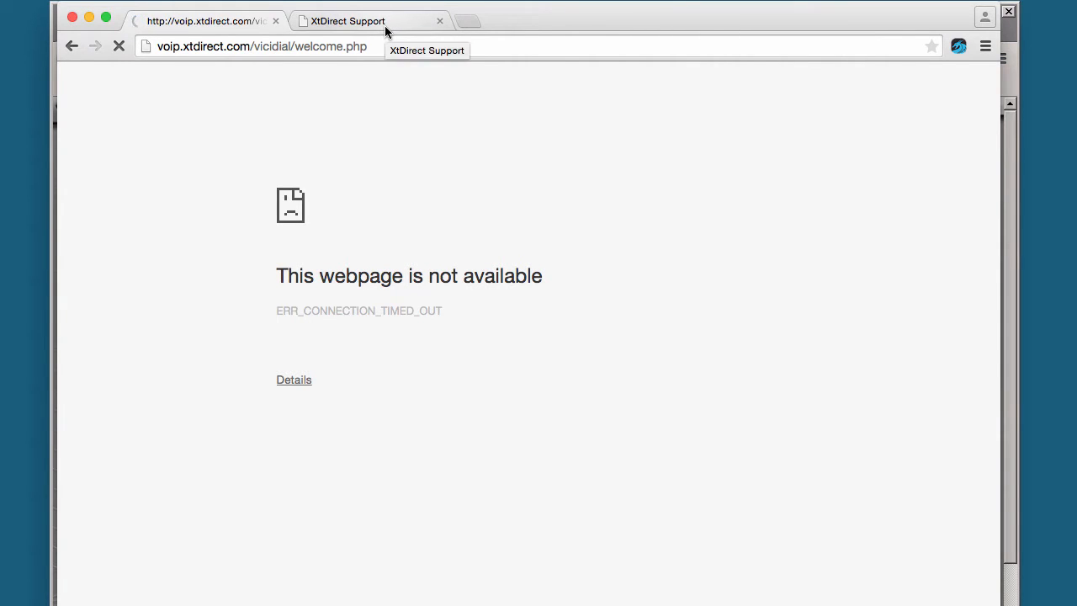
- Sign in to the XtDirect Support Console so the IP-change countdown begins
left_click(347, 20)
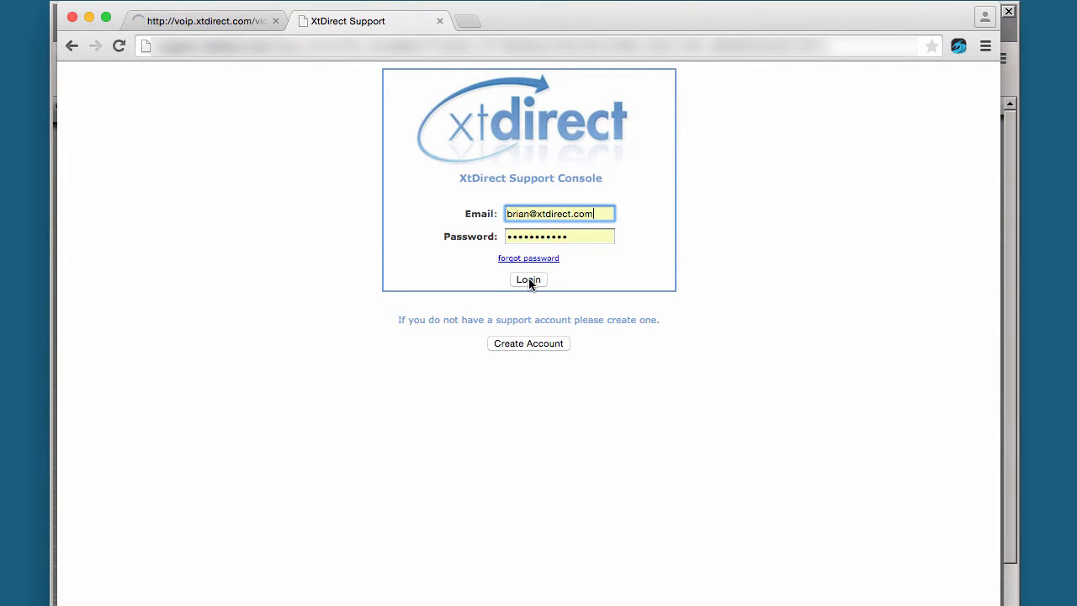
left_click(529, 279)
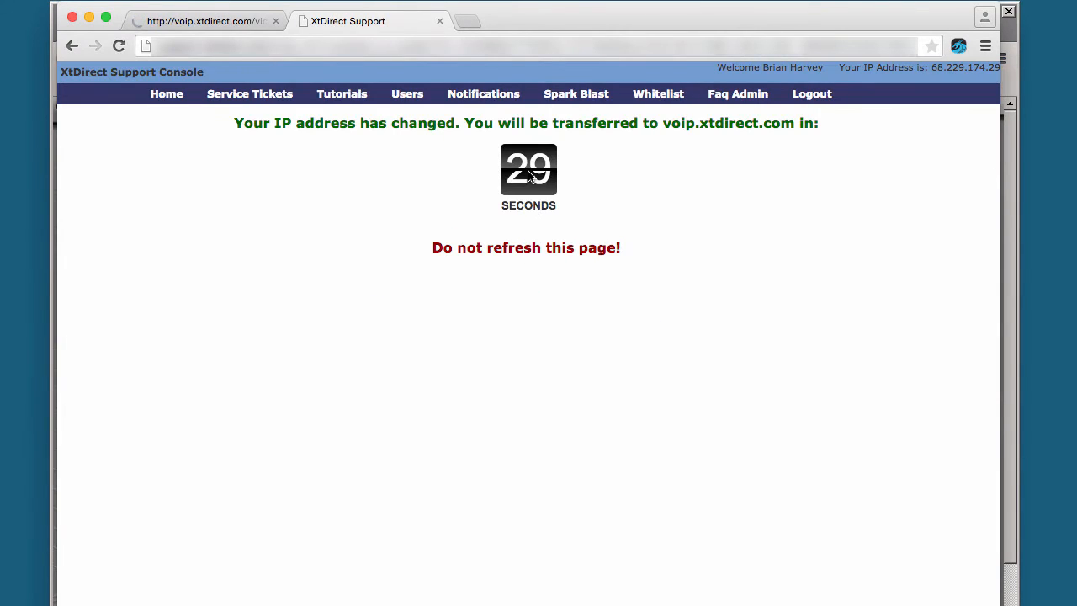
mouse_move(436, 152)
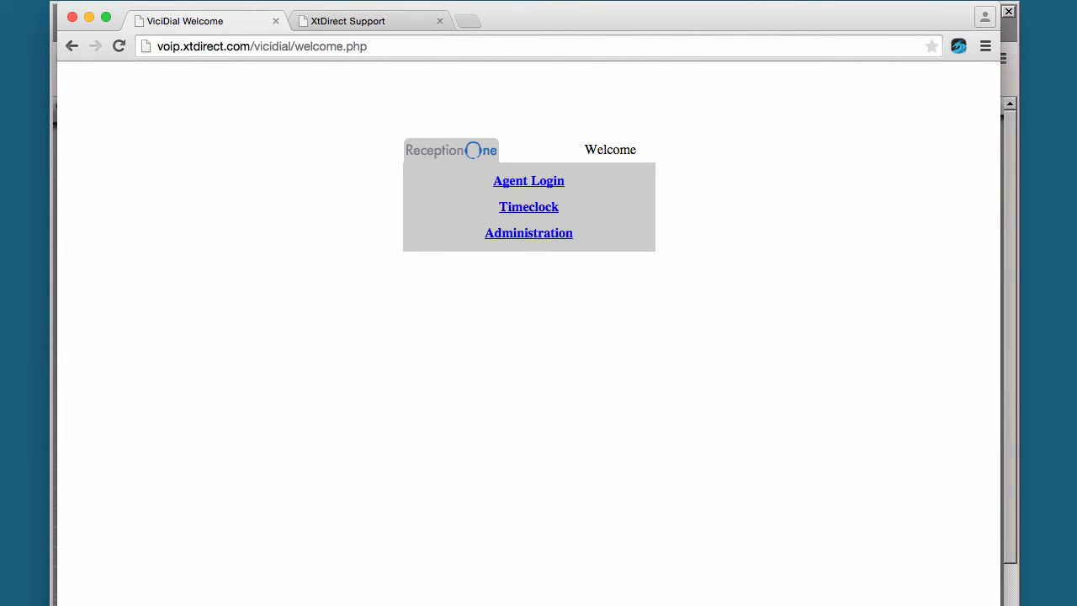
mouse_move(984, 125)
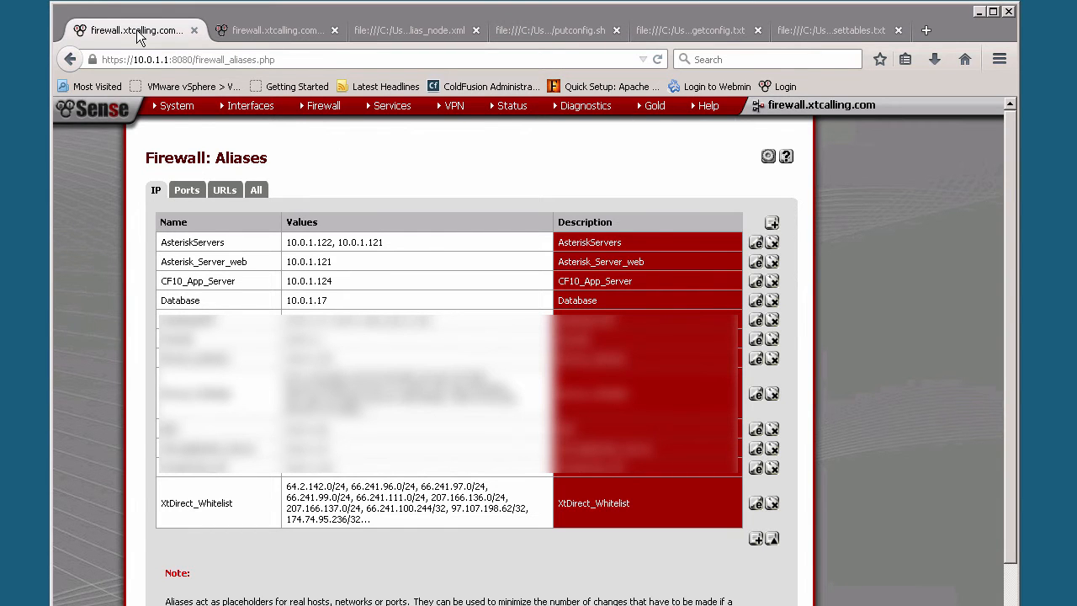
- Show the Firewall Aliases list with the XtDirect_Whitelist entry of IP ranges
left_click(324, 104)
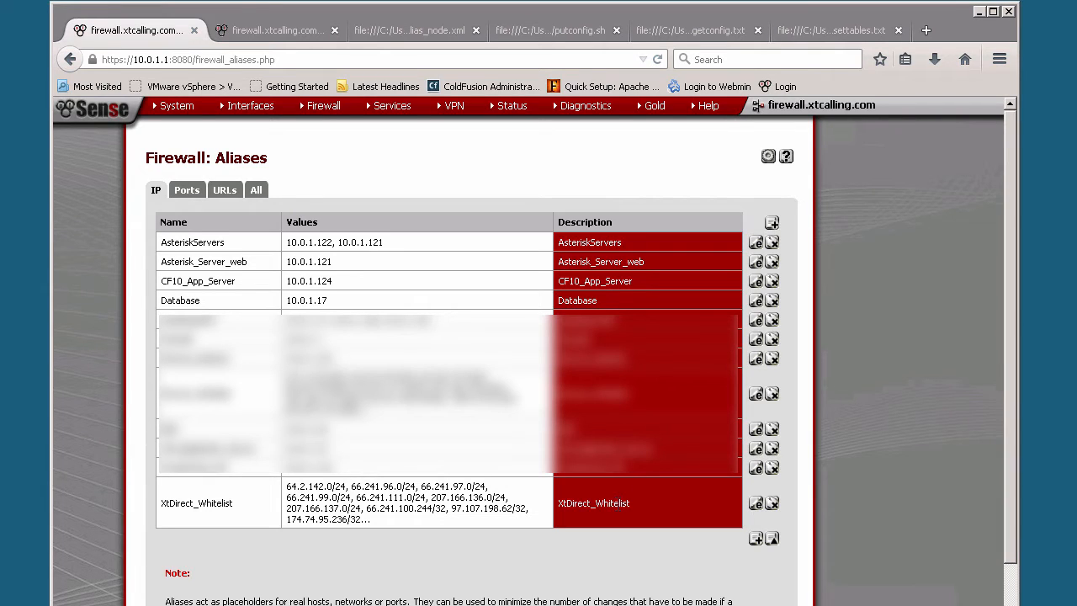
mouse_move(639, 512)
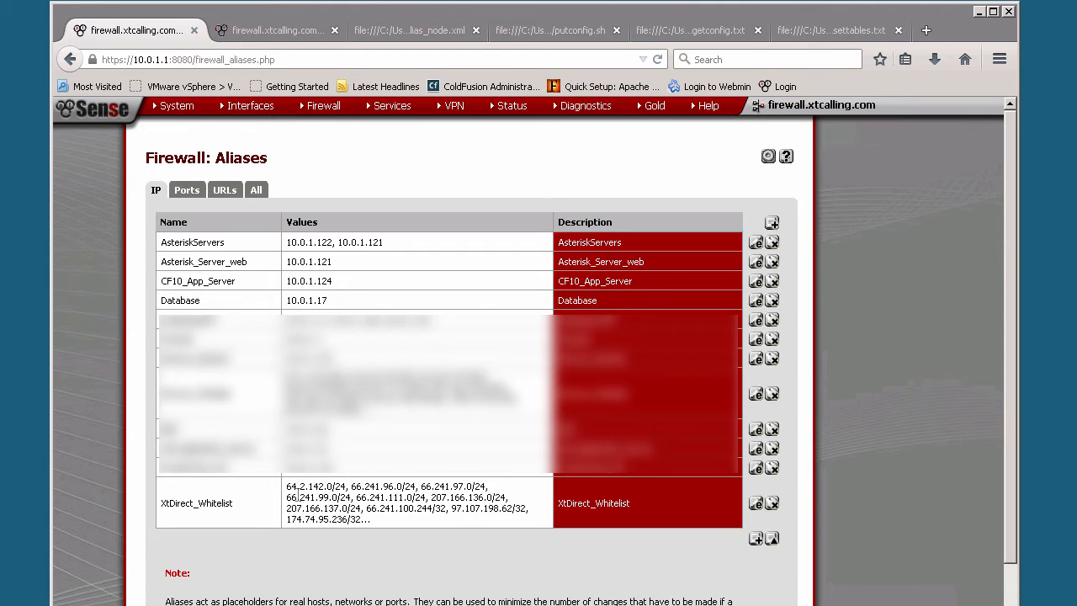
mouse_move(619, 518)
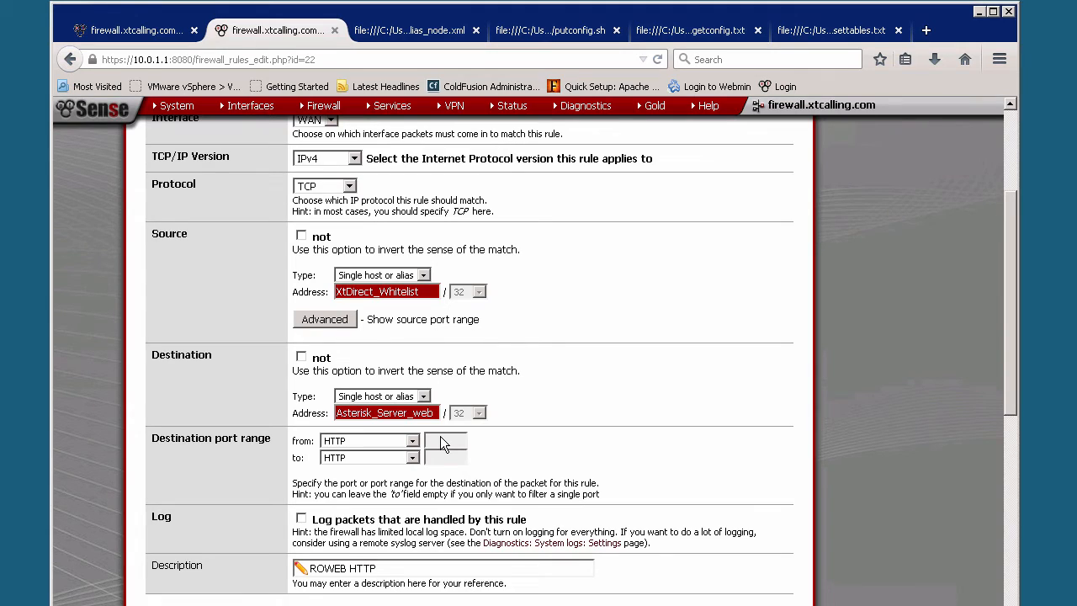
mouse_move(400, 361)
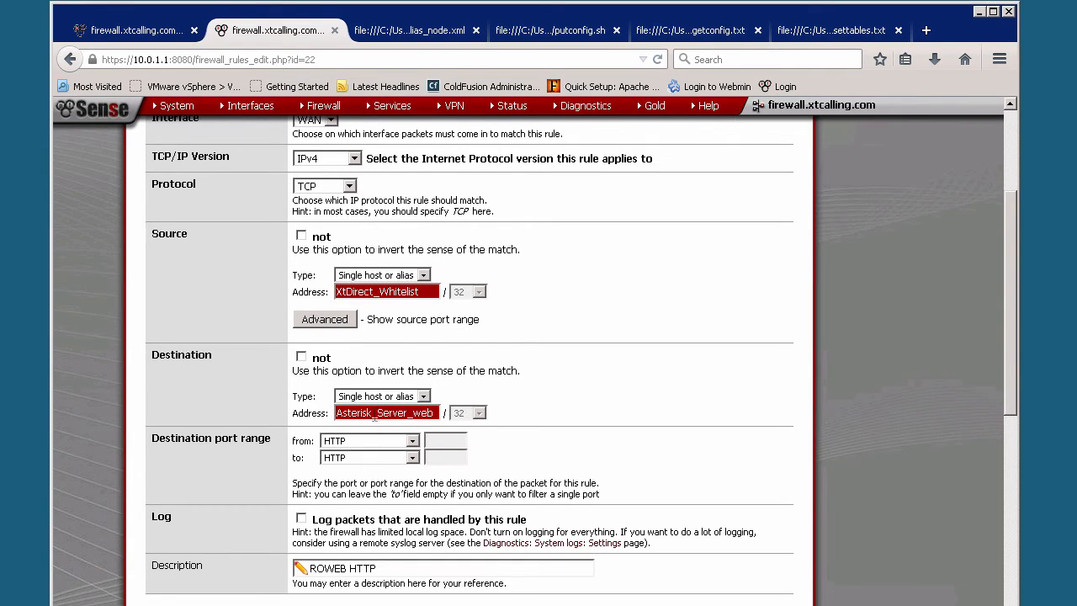
mouse_move(328, 451)
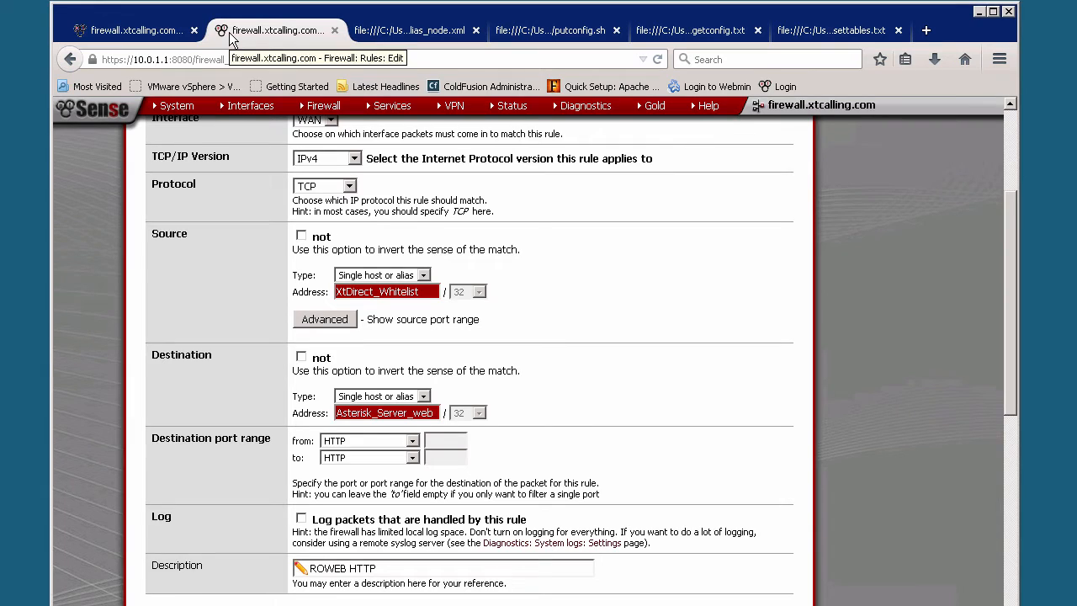
left_click(134, 31)
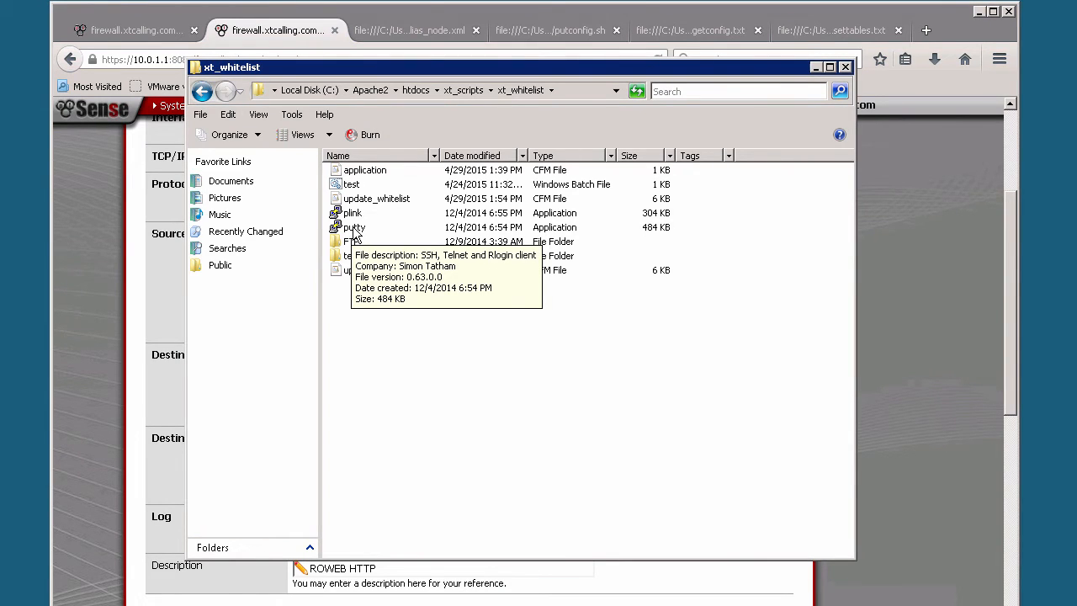
mouse_move(352, 212)
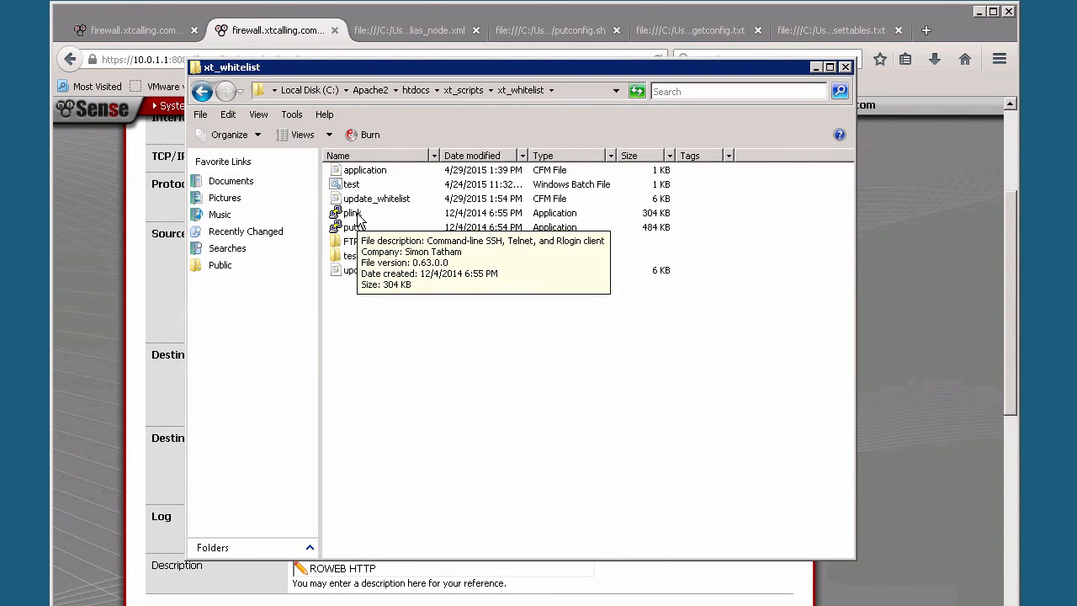
mouse_move(370, 232)
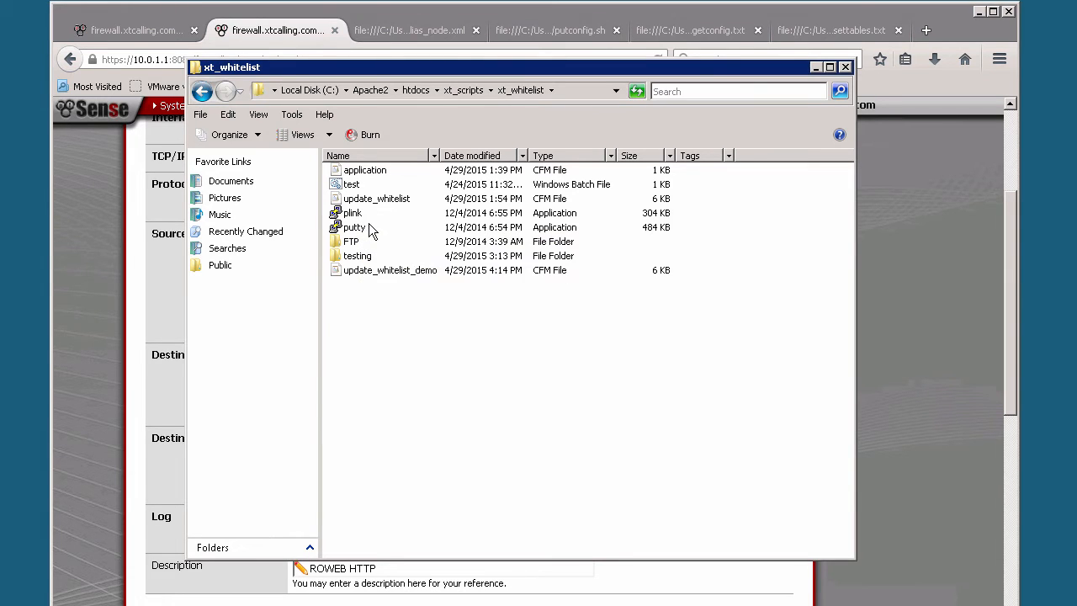
mouse_move(353, 227)
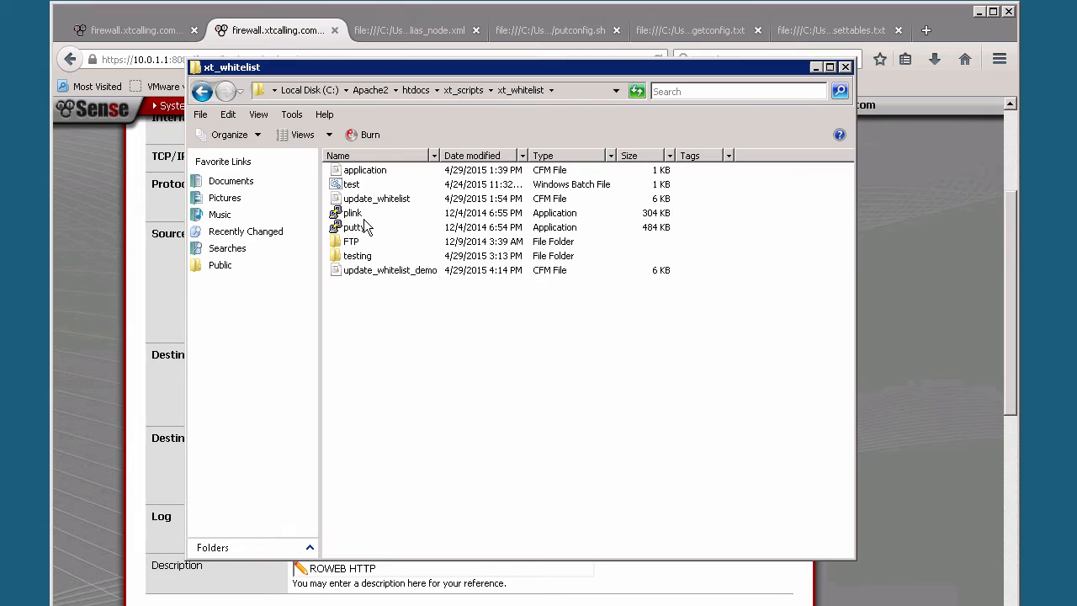
mouse_move(353, 227)
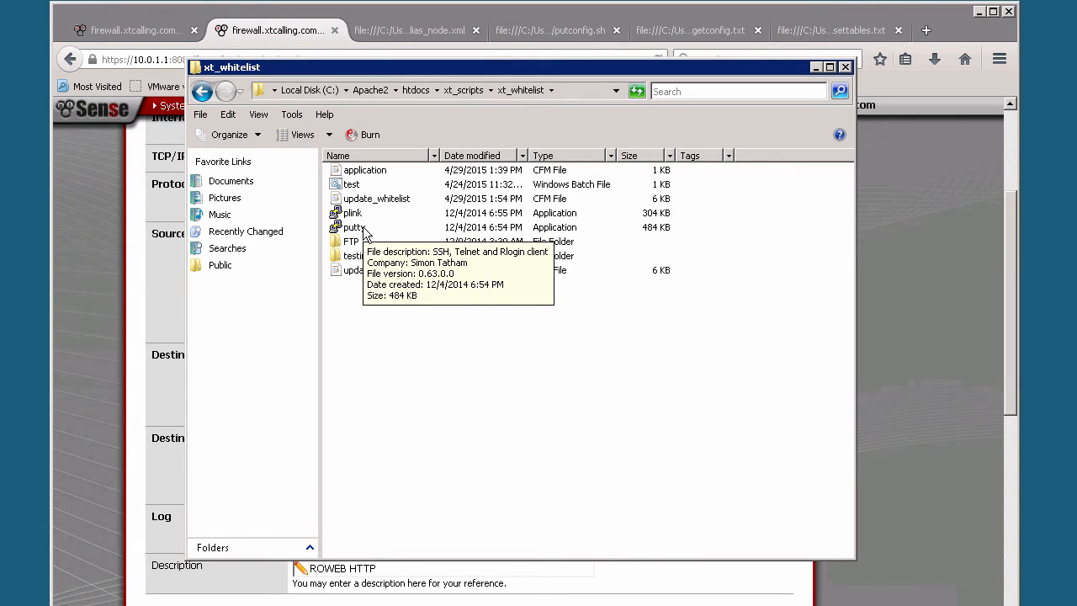
mouse_move(799, 67)
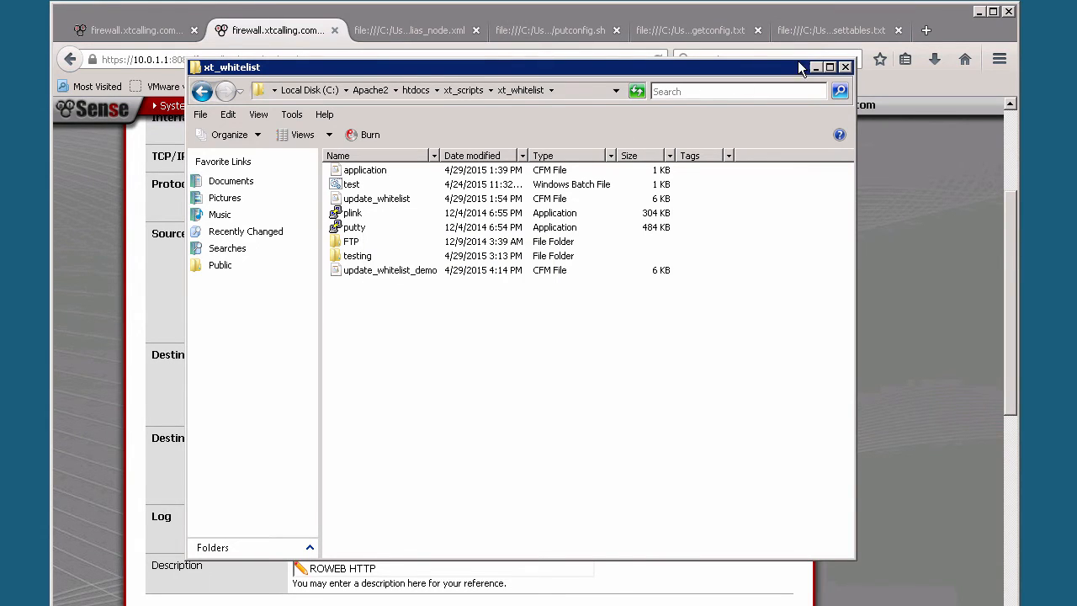
left_click(845, 67)
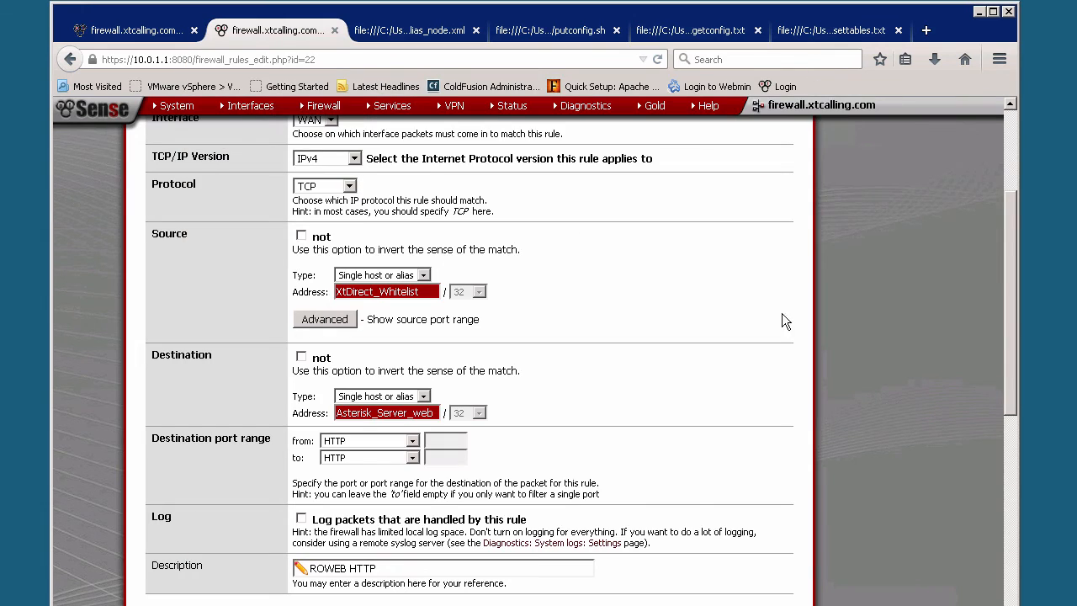
mouse_move(626, 260)
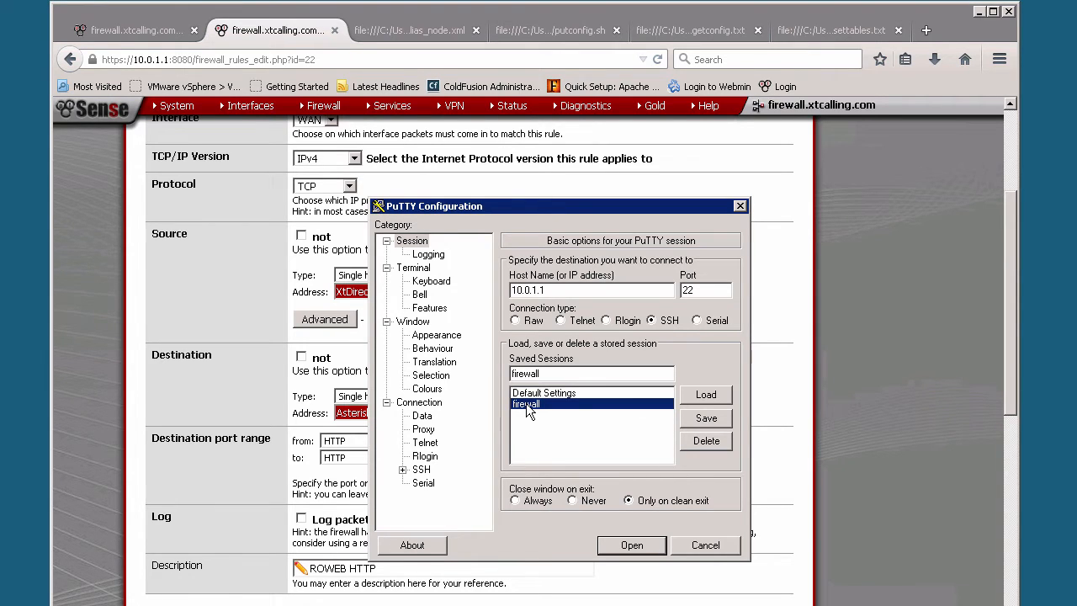
mouse_move(568, 356)
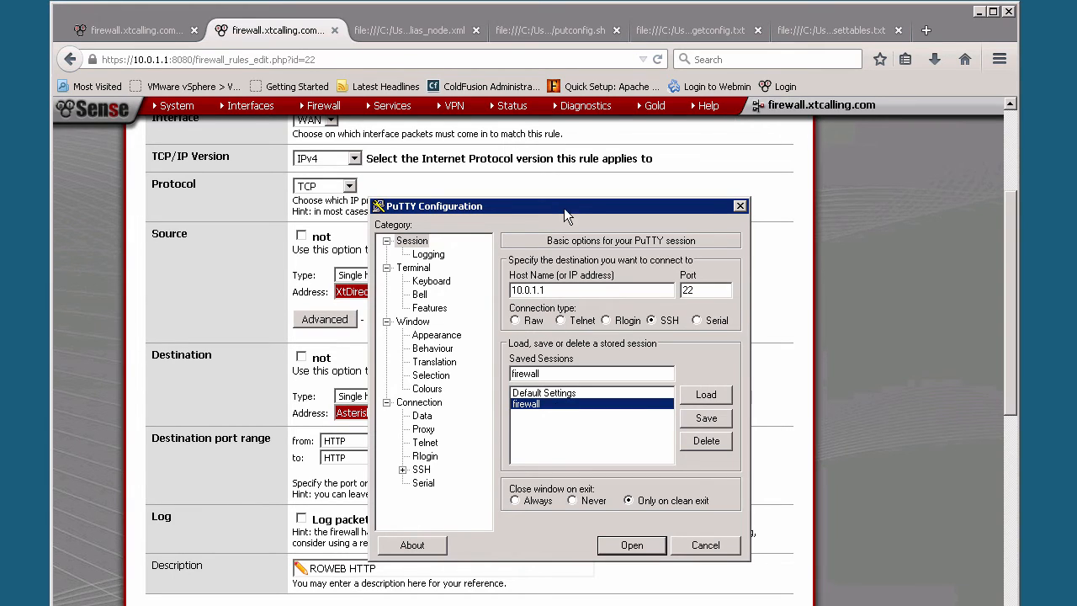
mouse_move(646, 215)
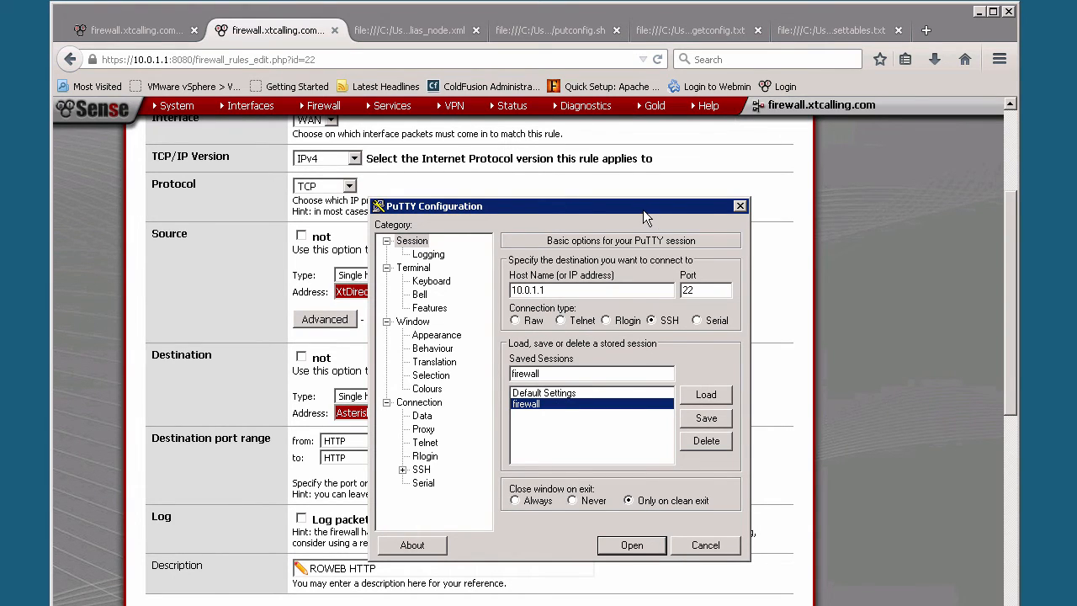
mouse_move(646, 218)
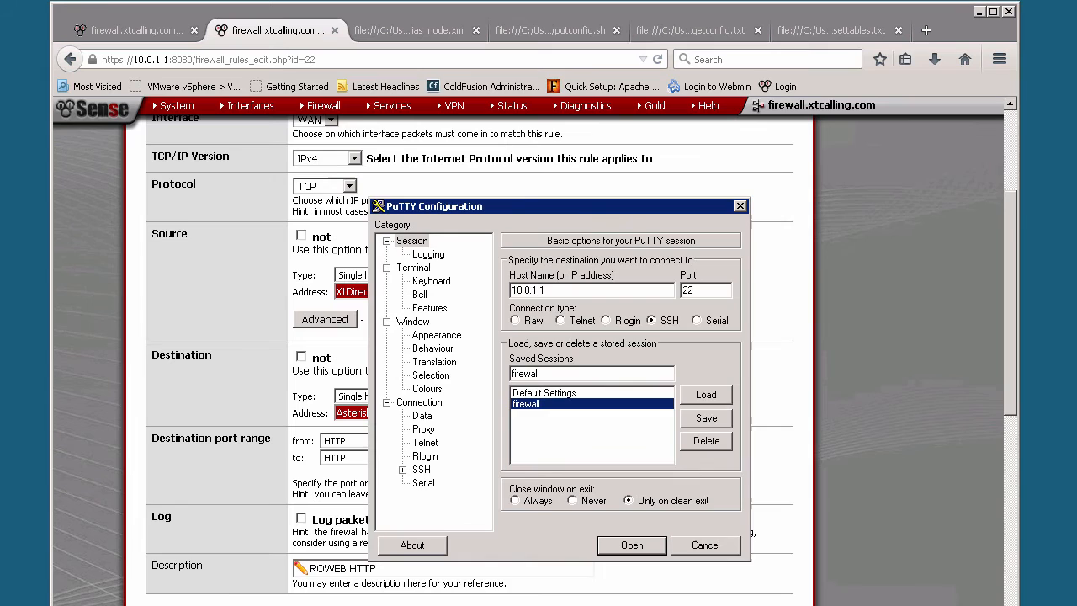
- Start the saved 'firewall' SSH session to 10.0.1.1 on port 22
left_click(705, 545)
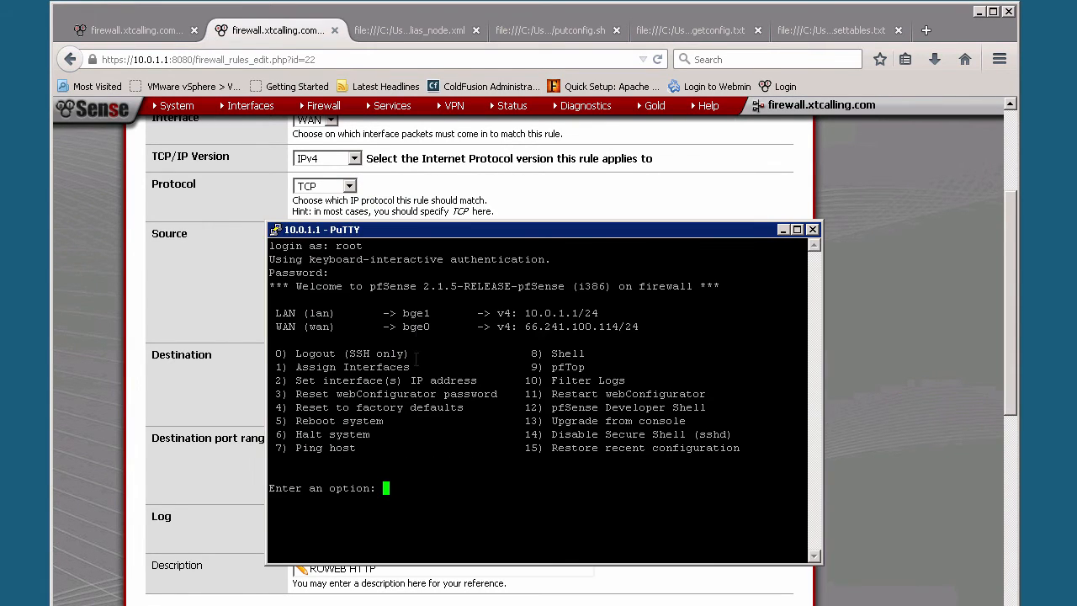
mouse_move(454, 239)
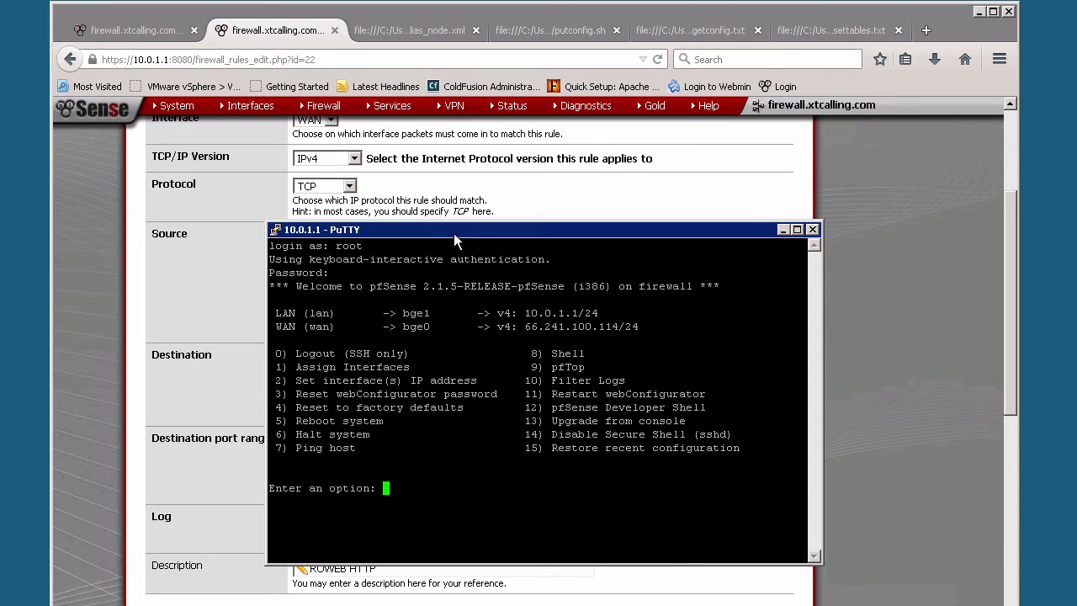
- Choose console option 8 for a shell and change into the /conf directory
left_click_drag(454, 229, 444, 215)
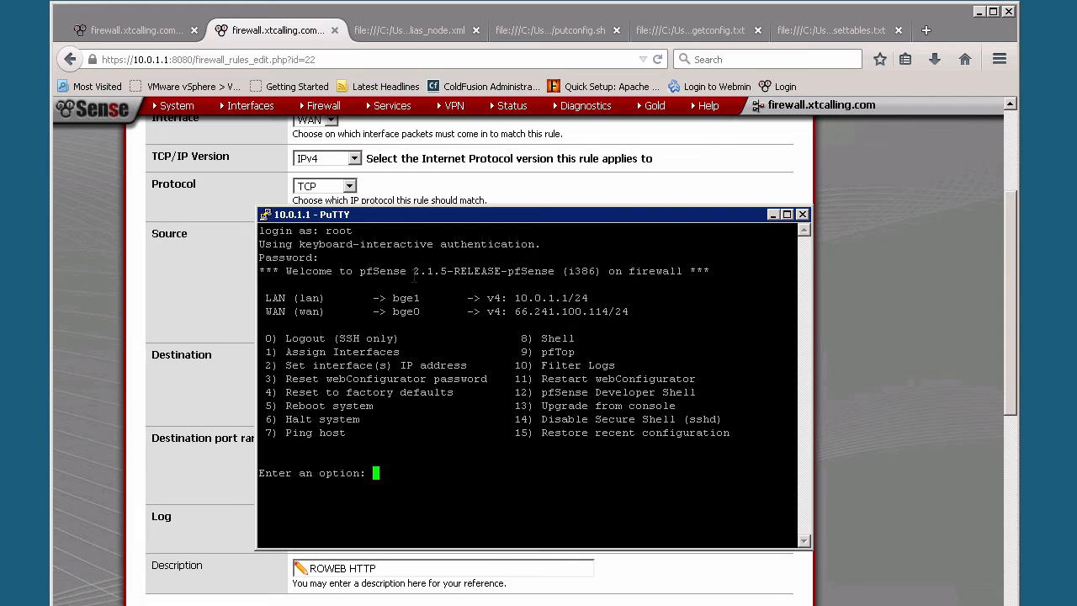
type("8")
type("c")
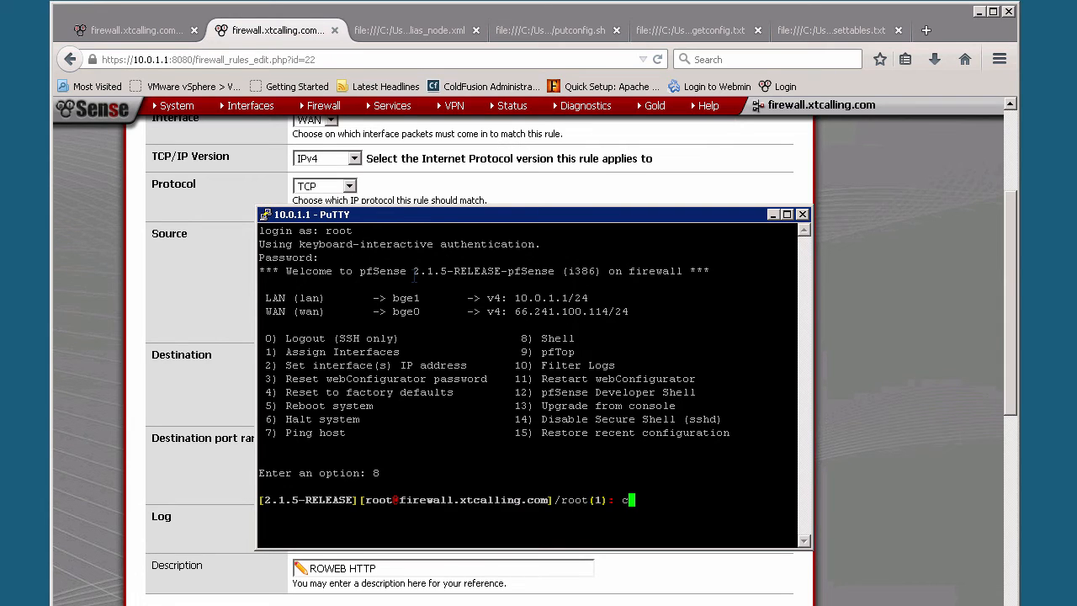
type("d /co")
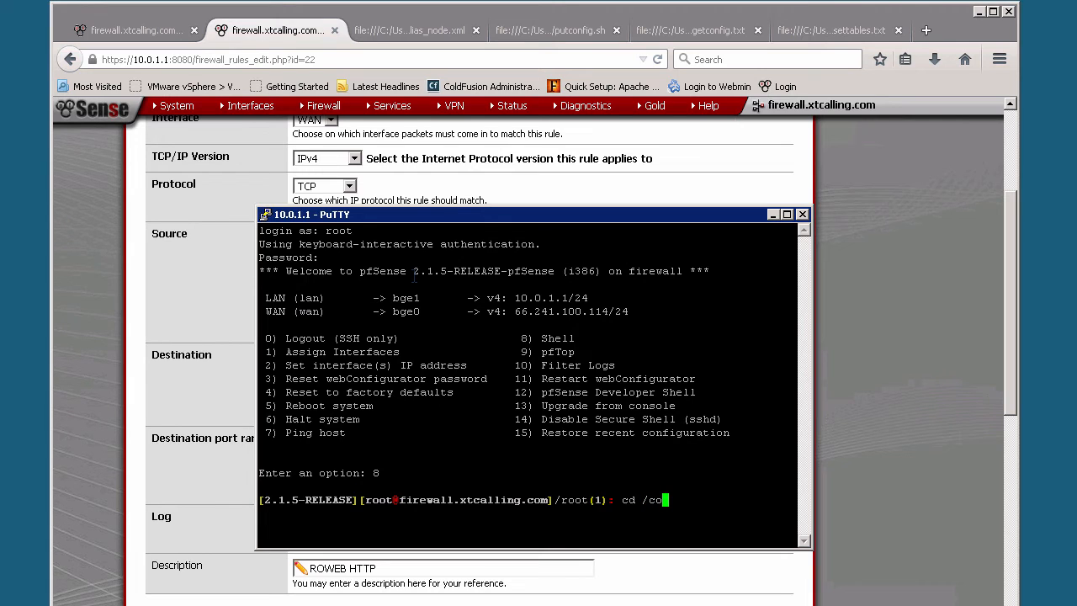
key("Return")
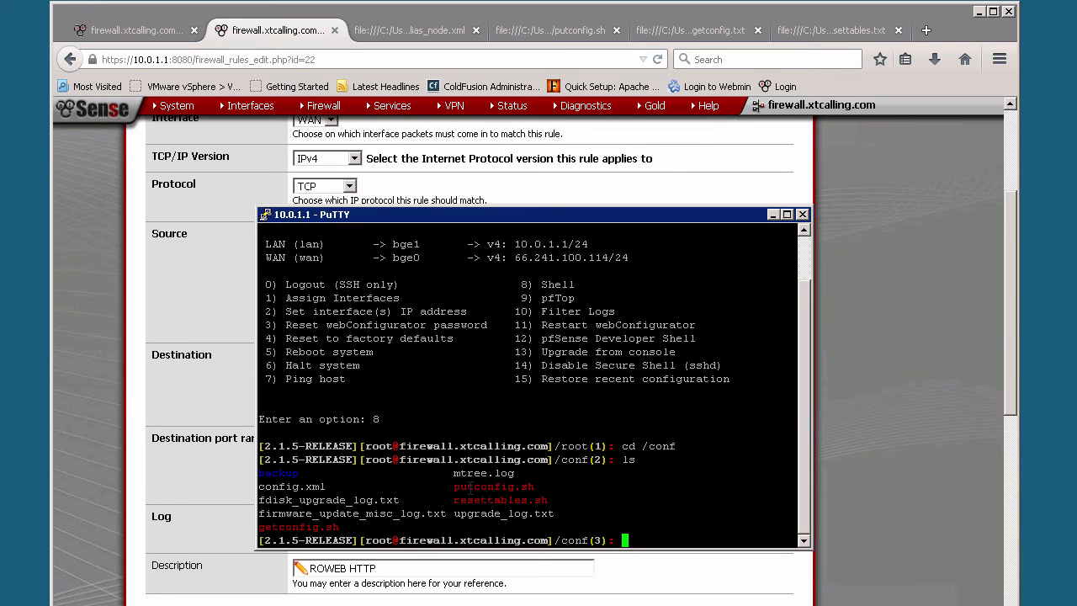
mouse_move(834, 269)
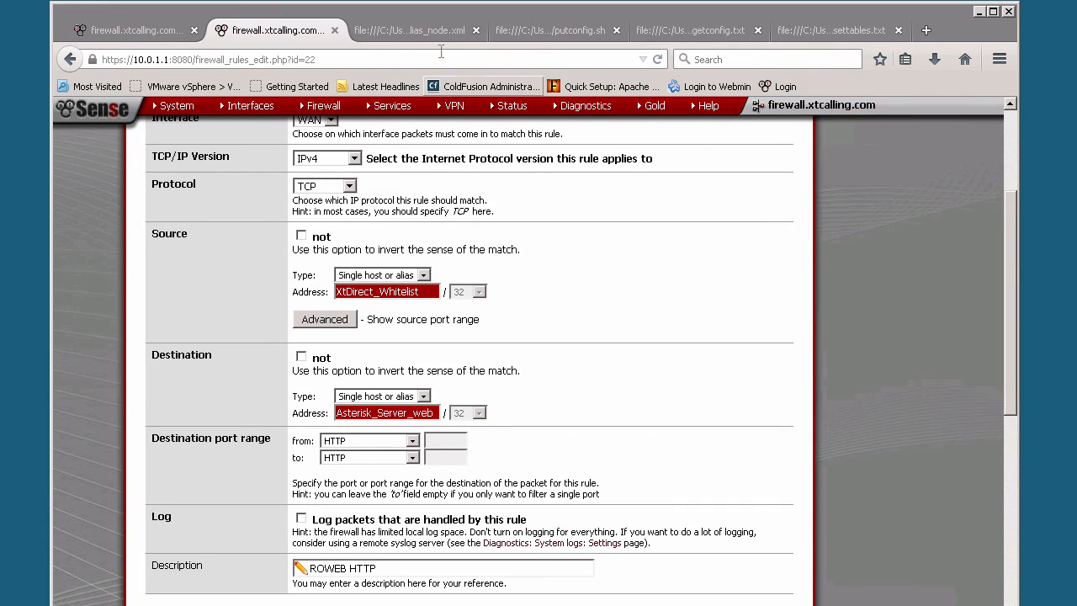
mouse_move(412, 30)
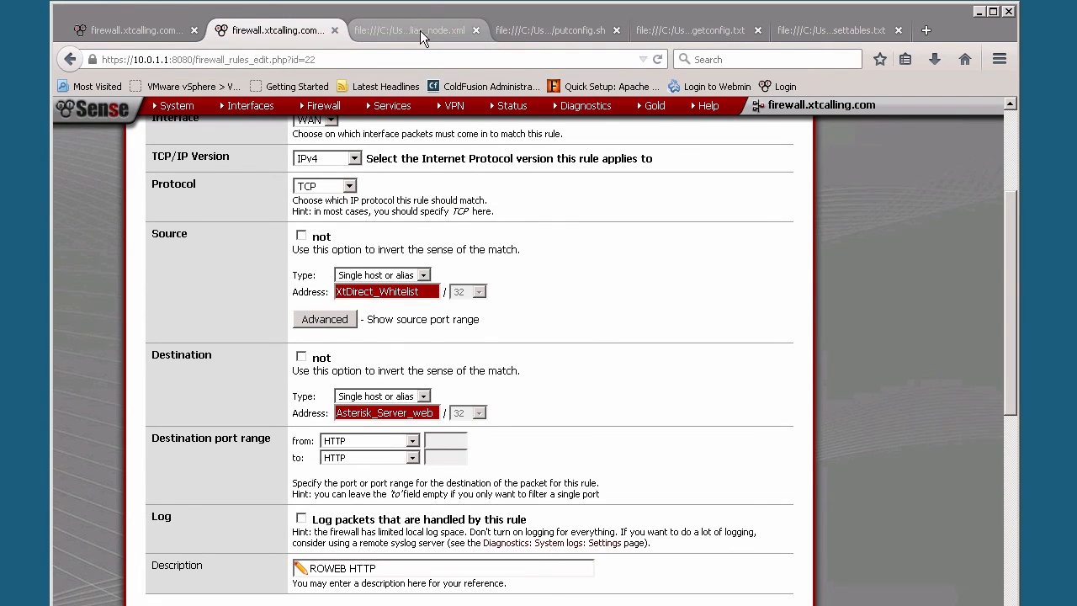
- Display alias_node.xml with the XtDirect_Whitelist address ranges and detail entries
left_click(412, 30)
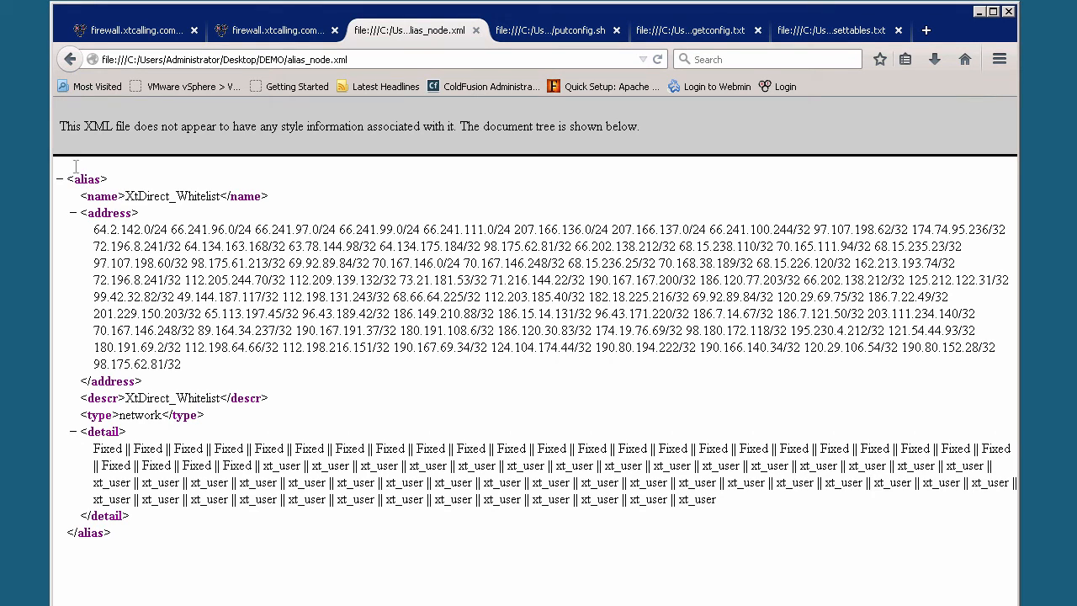
mouse_move(126, 196)
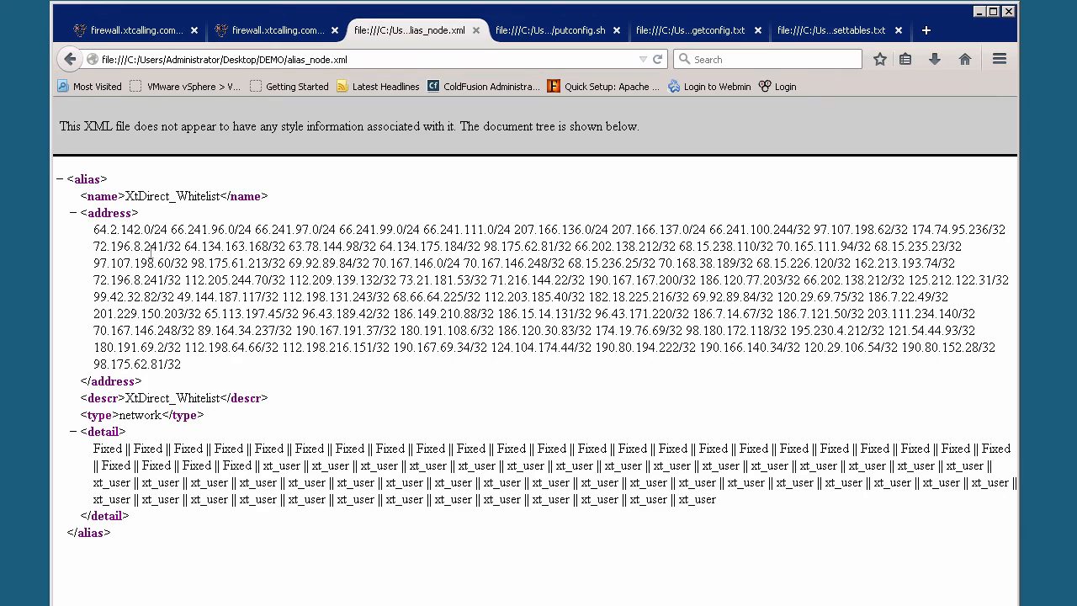
mouse_move(320, 503)
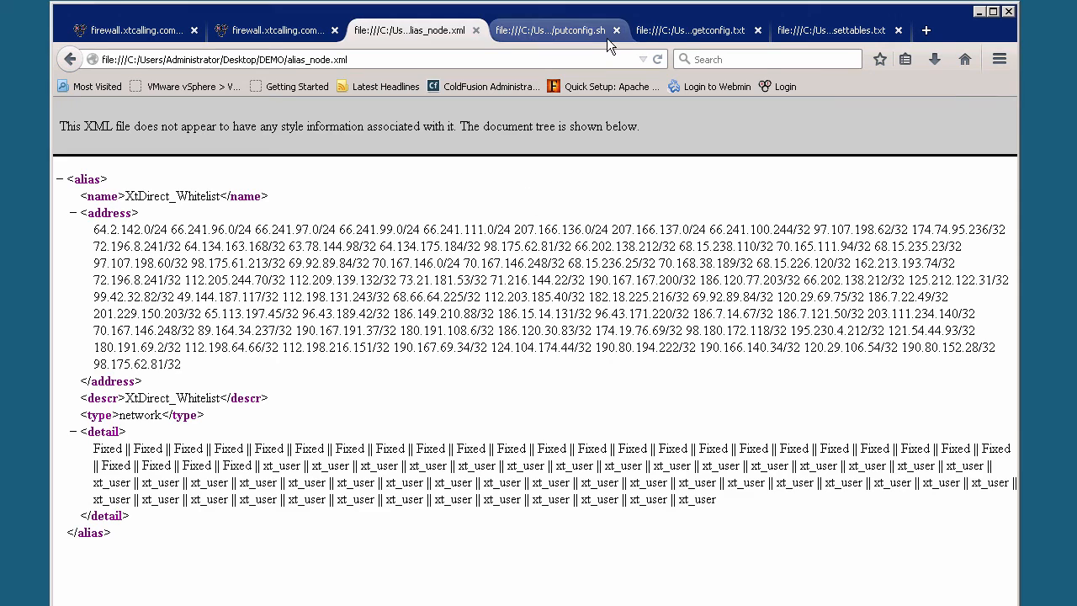
mouse_move(581, 30)
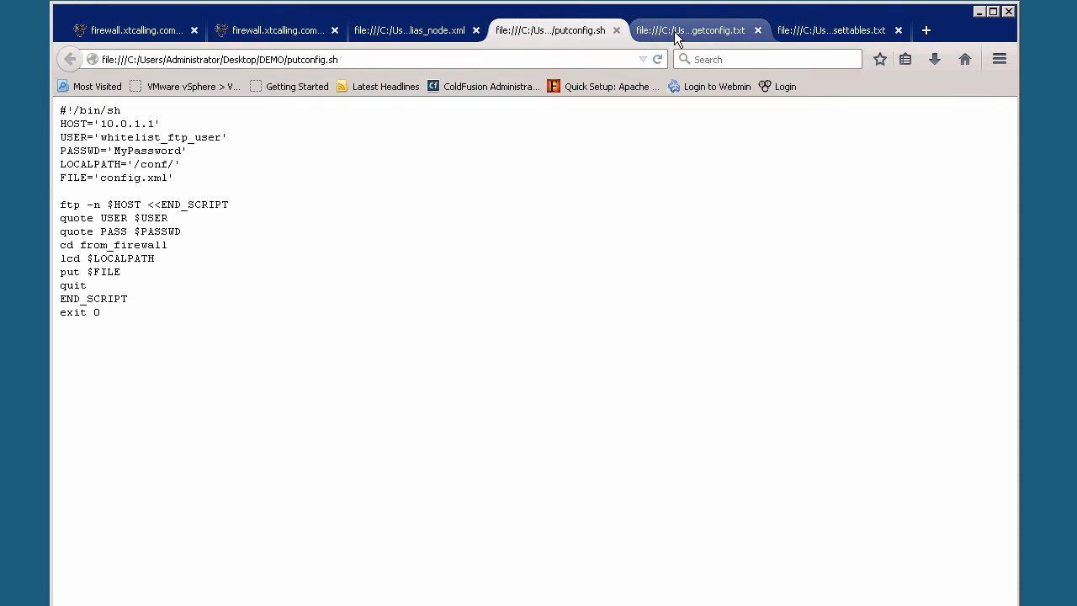
mouse_move(690, 31)
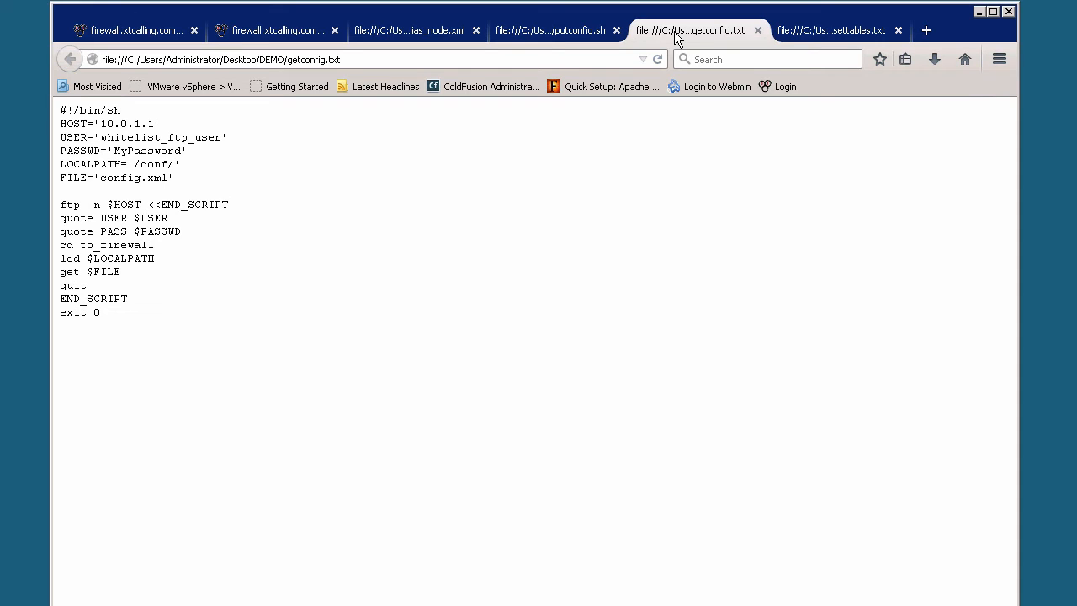
mouse_move(806, 42)
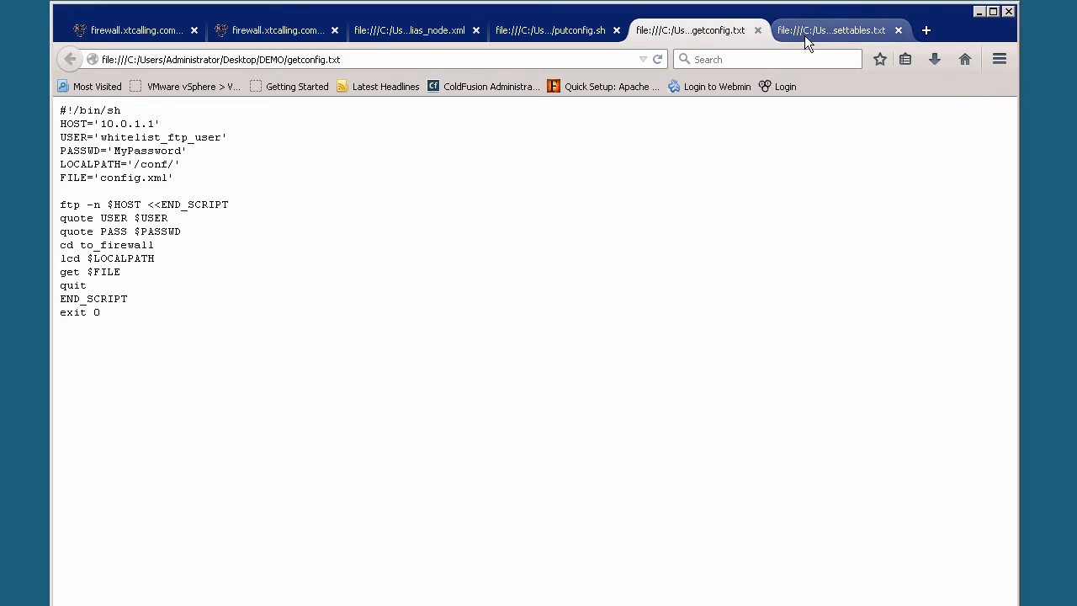
- Display resettables.txt, the script clearing the config cache and reloading the filter
left_click(831, 30)
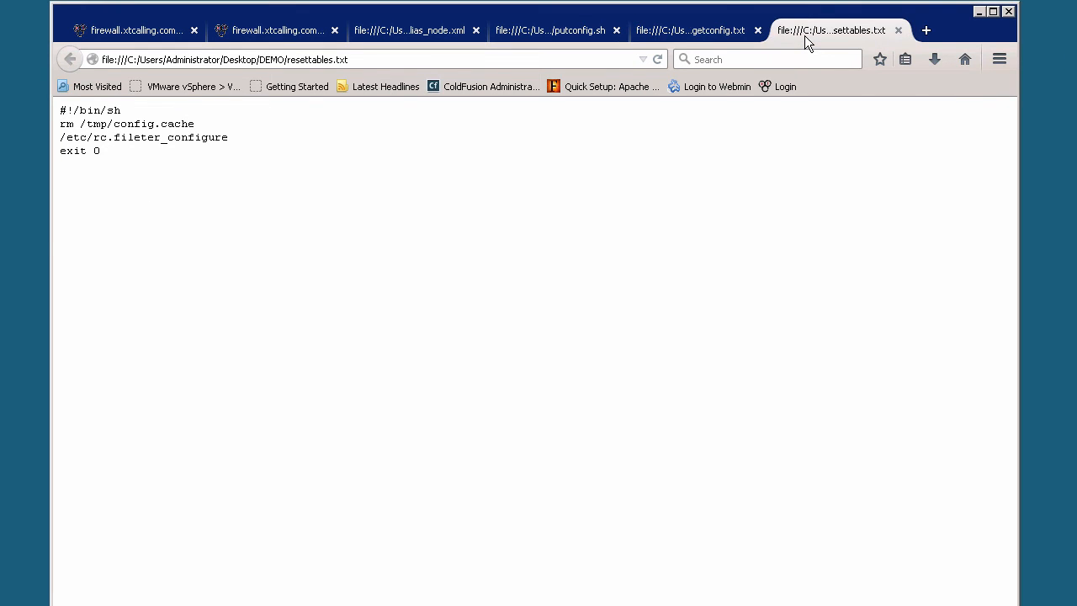
mouse_move(239, 136)
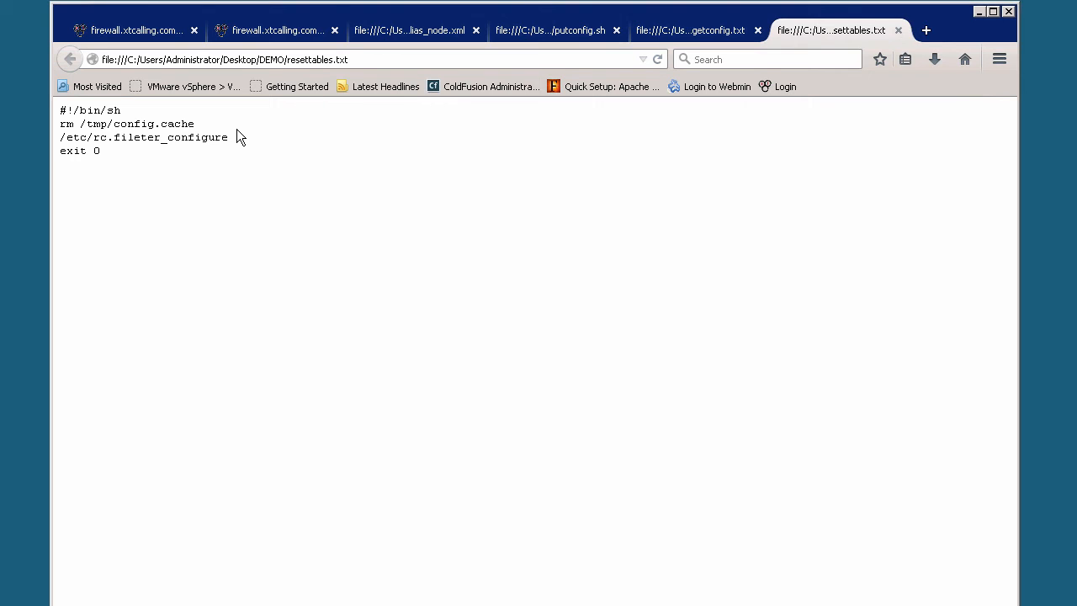
mouse_move(389, 409)
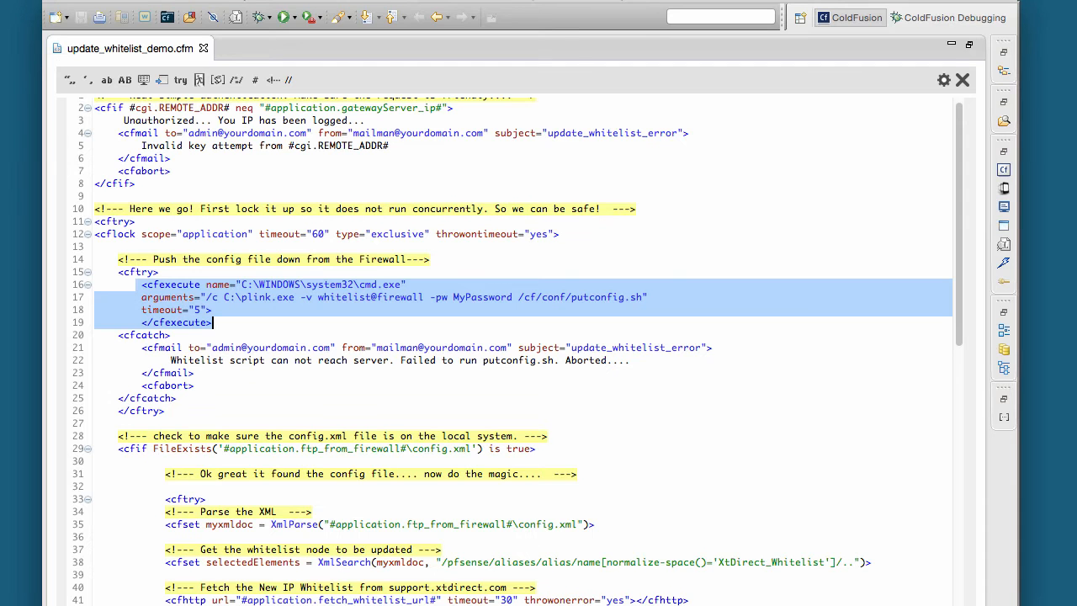
scroll("up", 3)
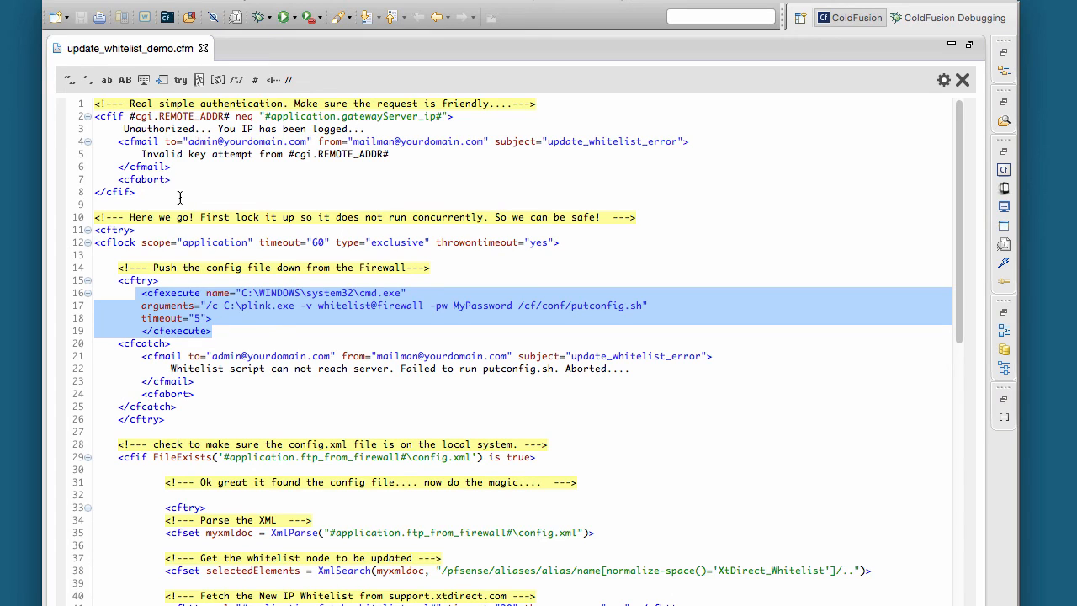
mouse_move(205, 155)
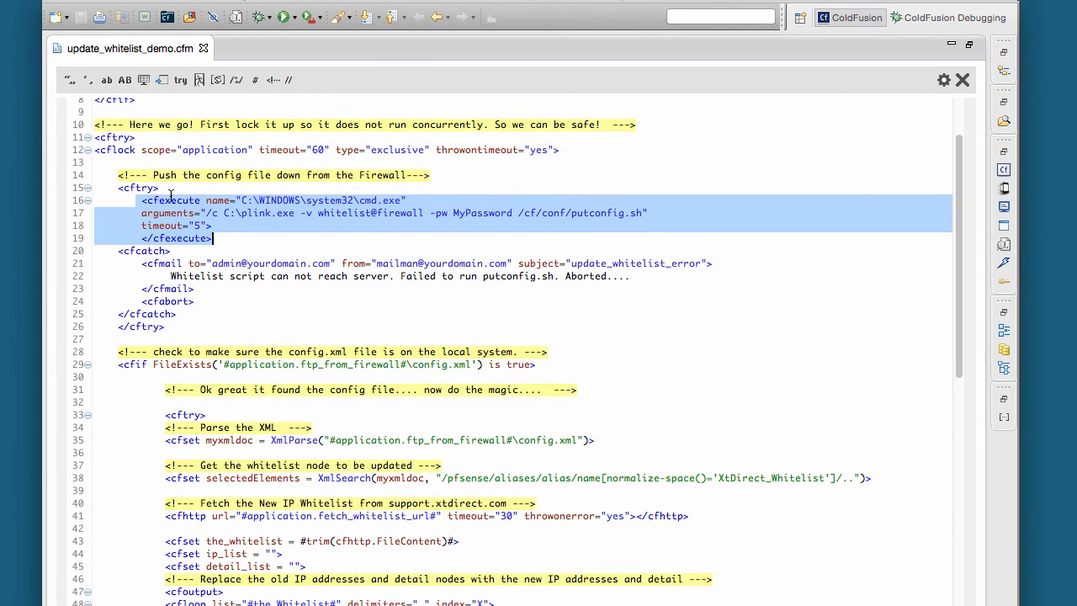
mouse_move(269, 212)
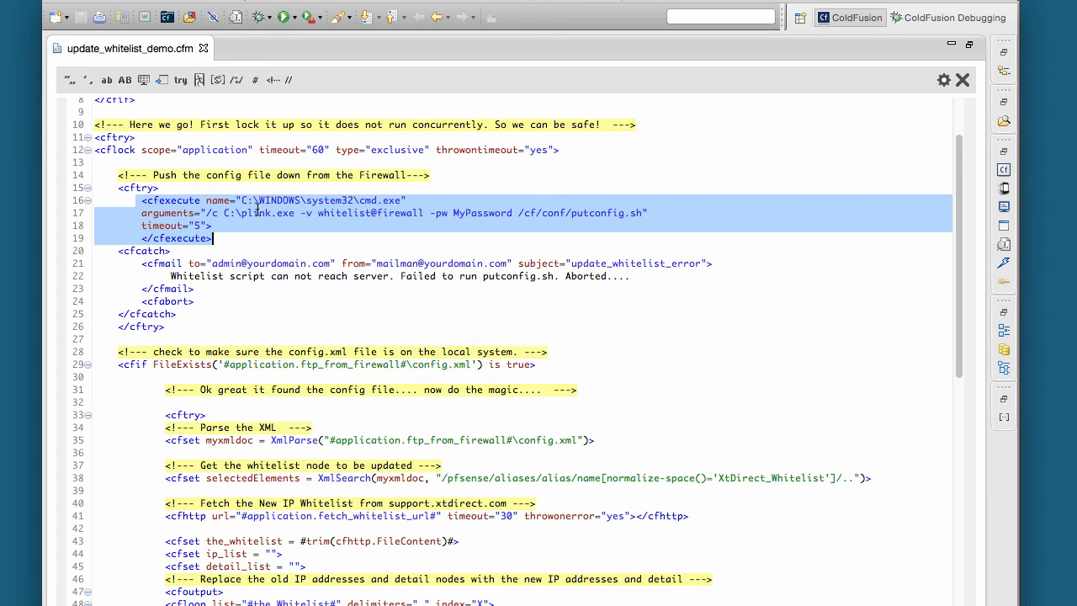
scroll("up", 3)
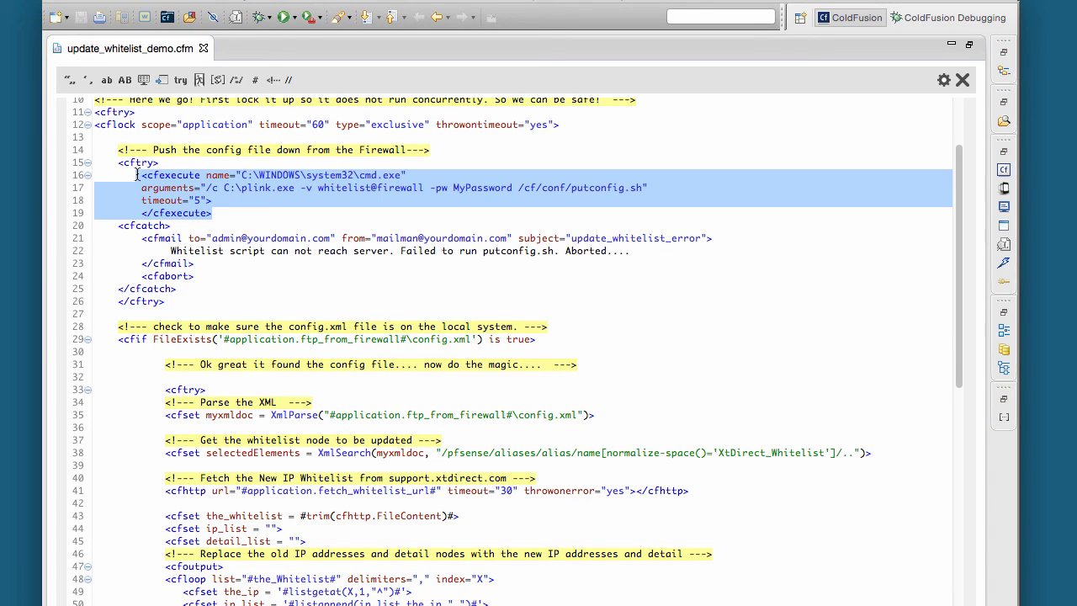
left_click(212, 212)
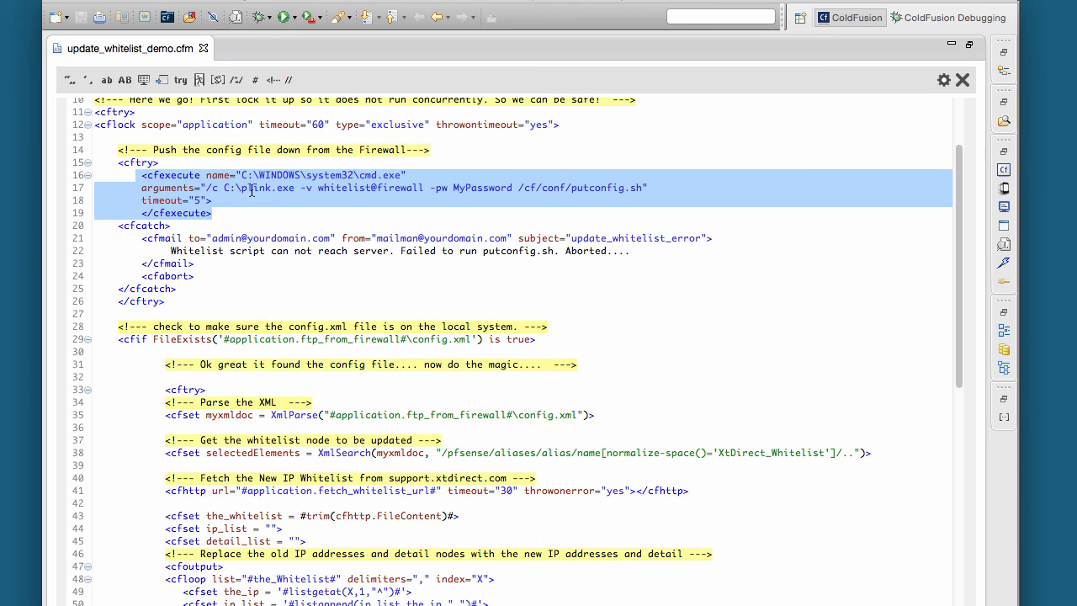
mouse_move(437, 188)
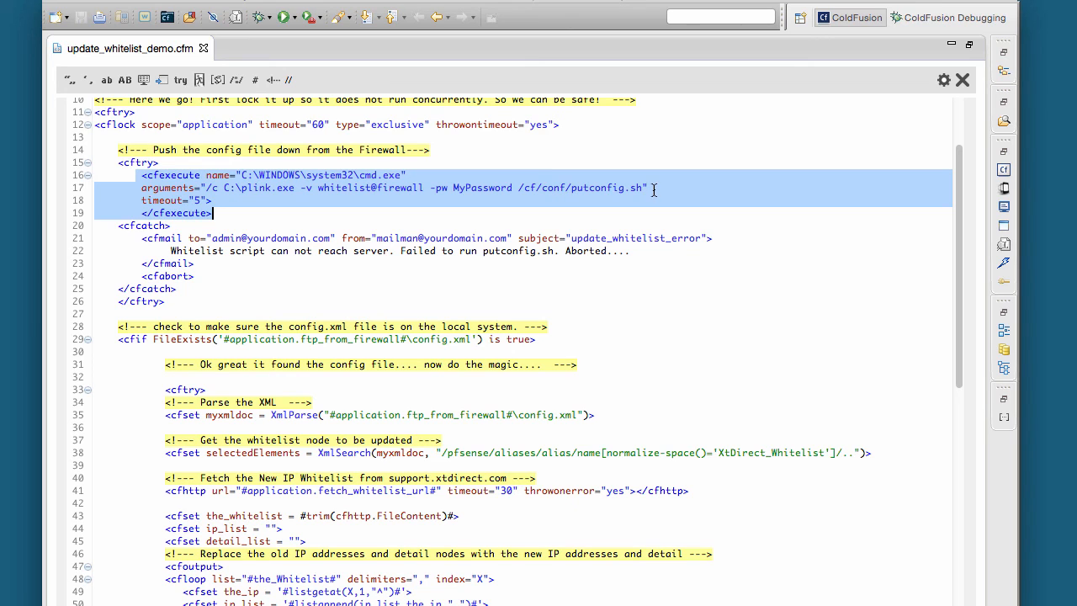
scroll("down", 3)
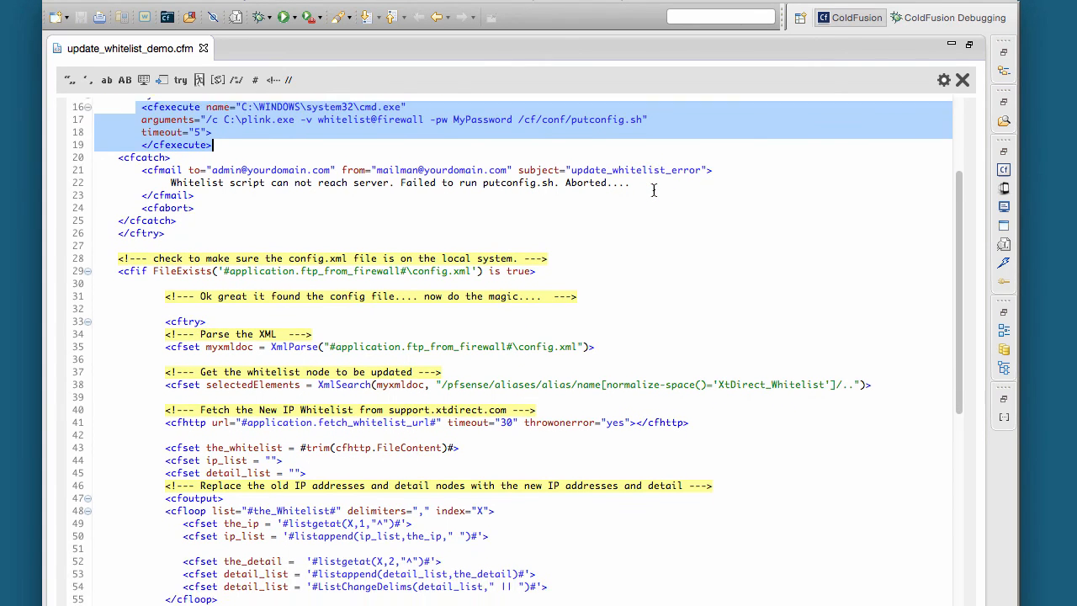
scroll("down", 3)
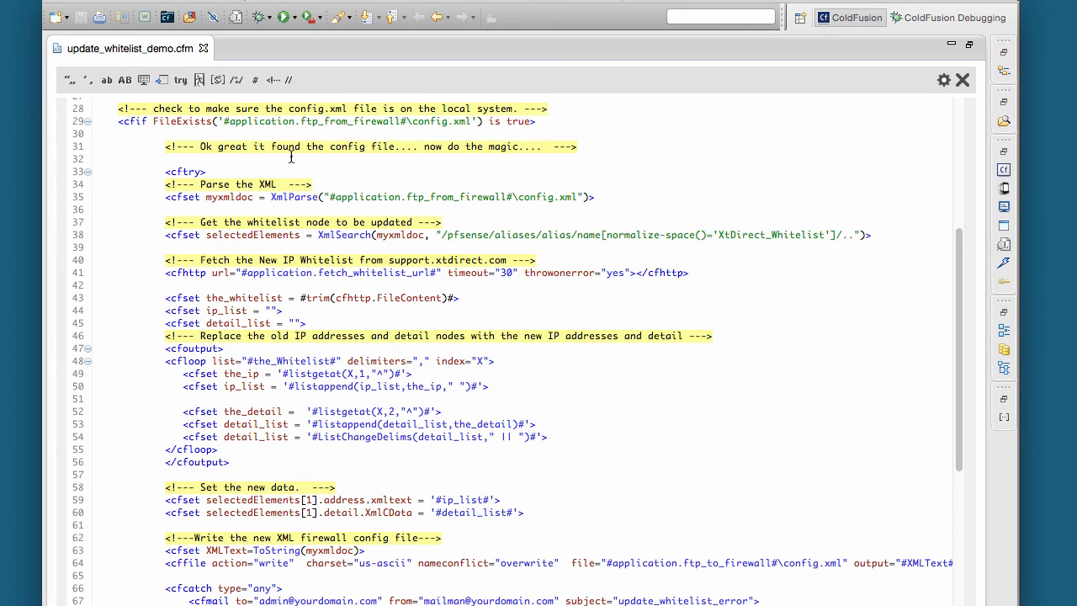
scroll("down", 3)
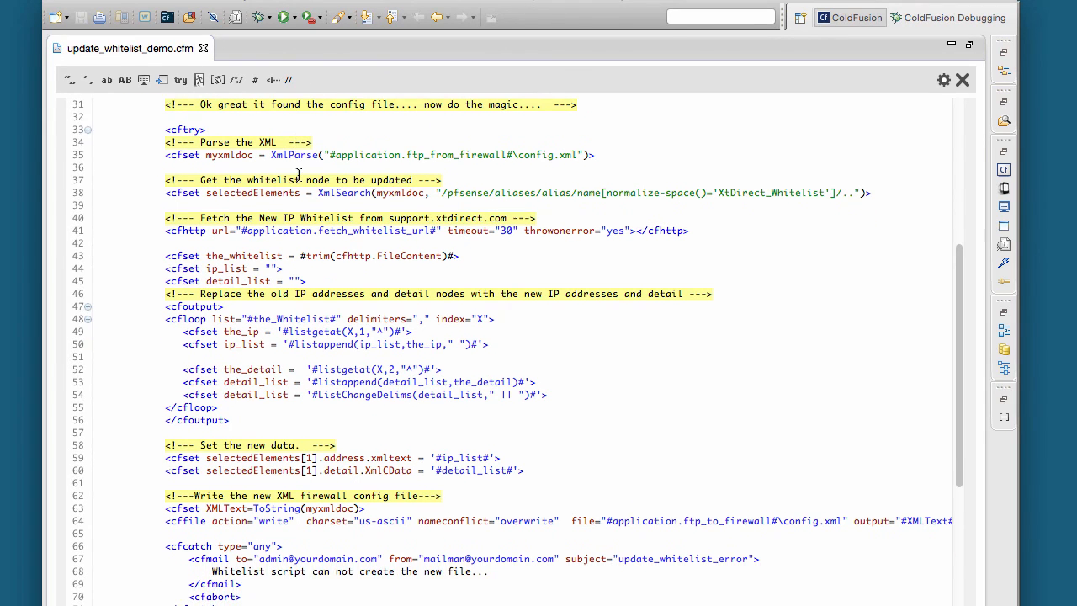
scroll("down", 3)
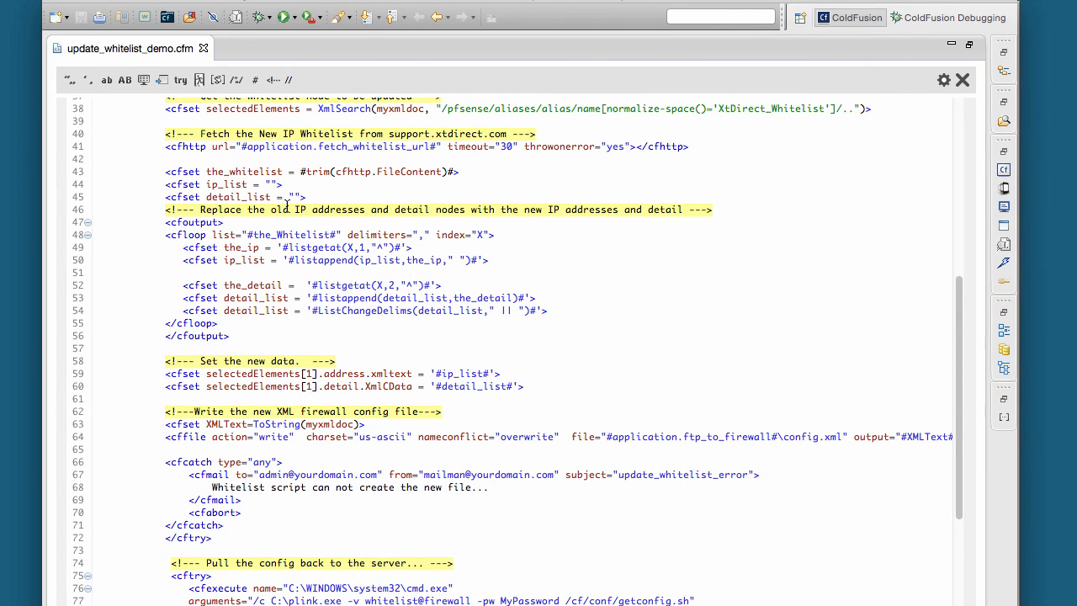
scroll("down", 3)
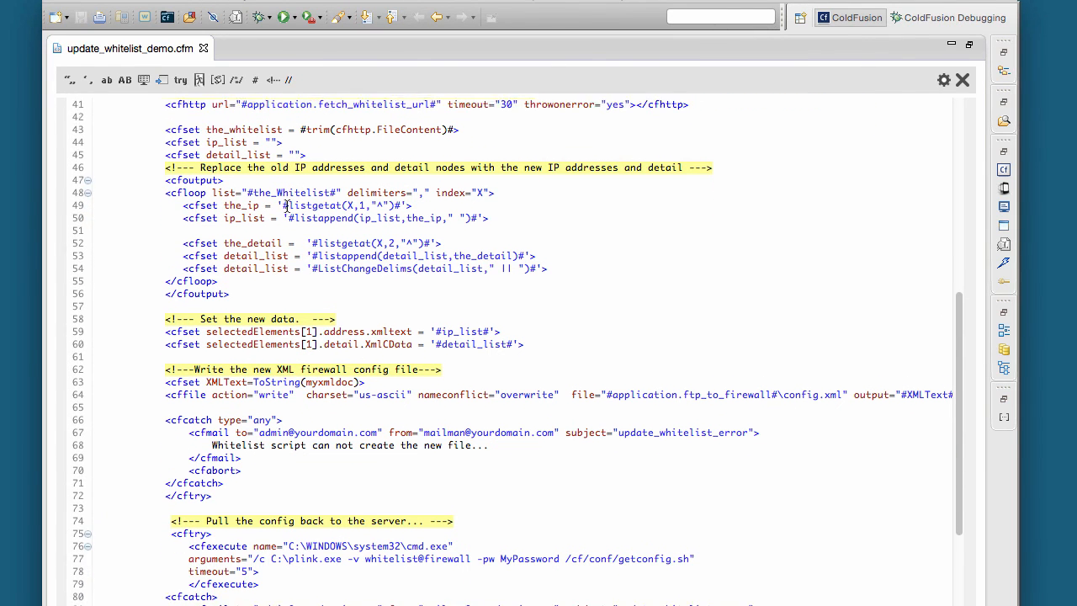
scroll("down", 3)
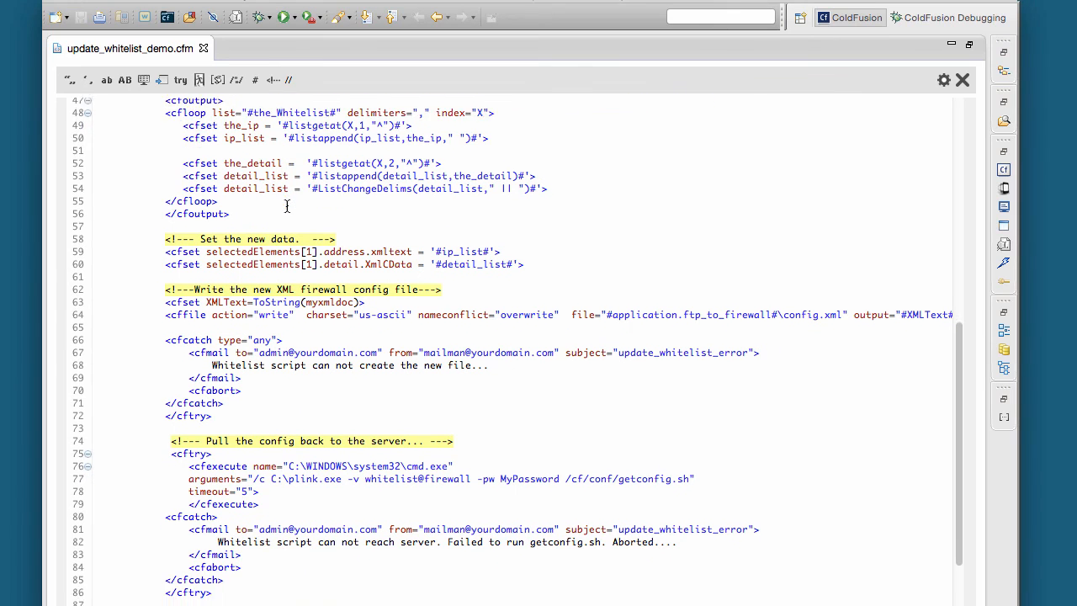
scroll("down", 3)
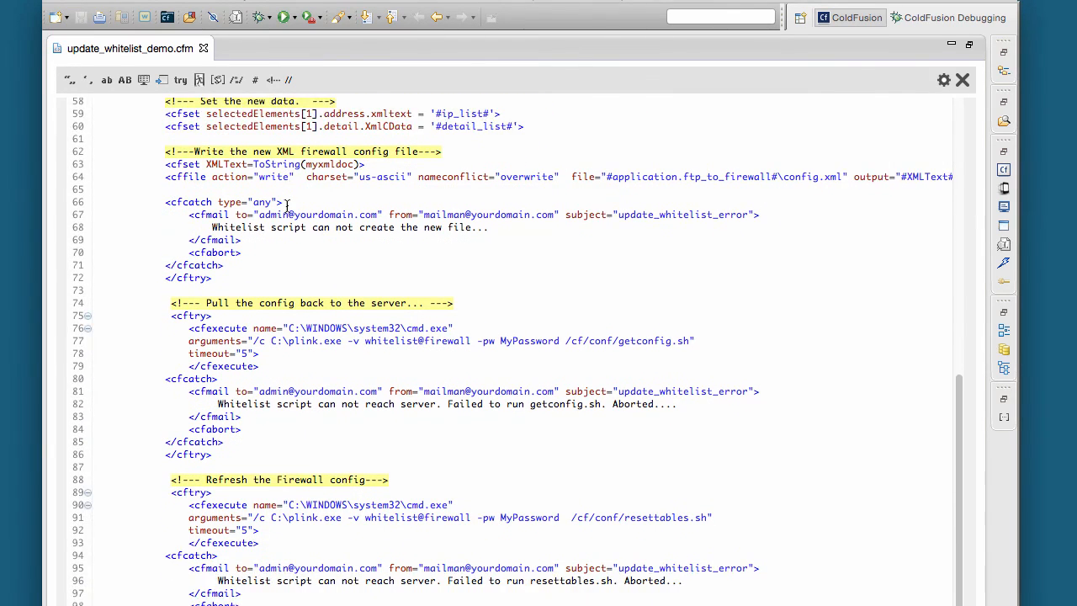
scroll("down", 3)
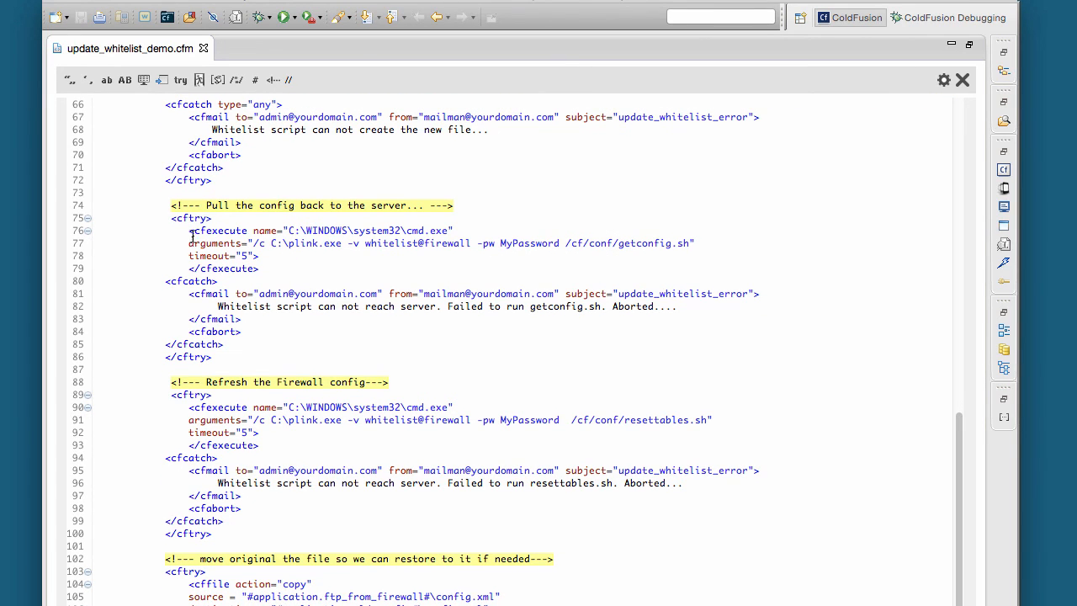
mouse_move(302, 246)
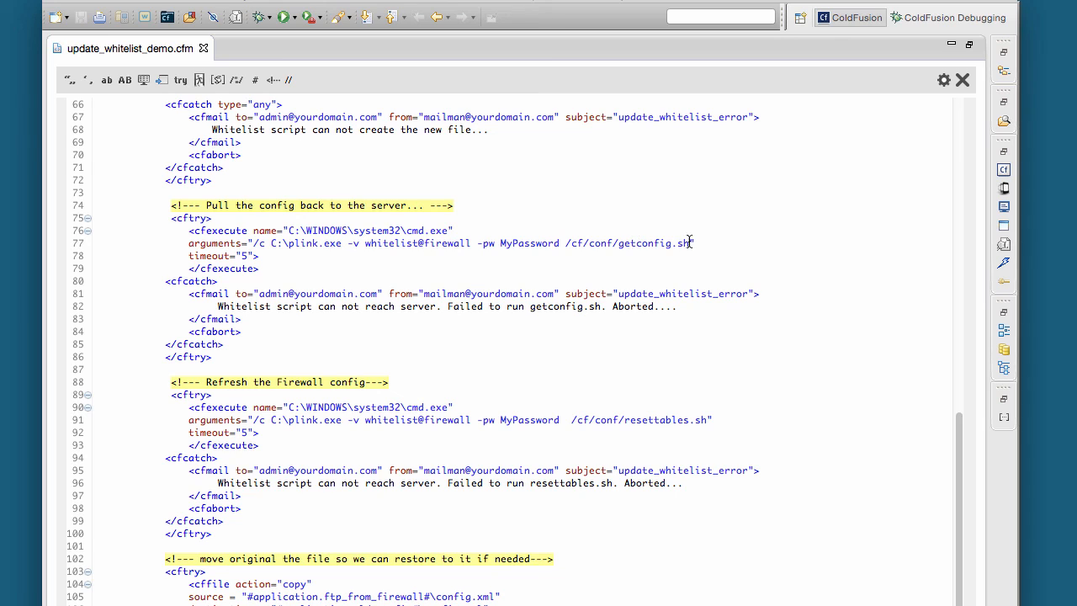
mouse_move(719, 282)
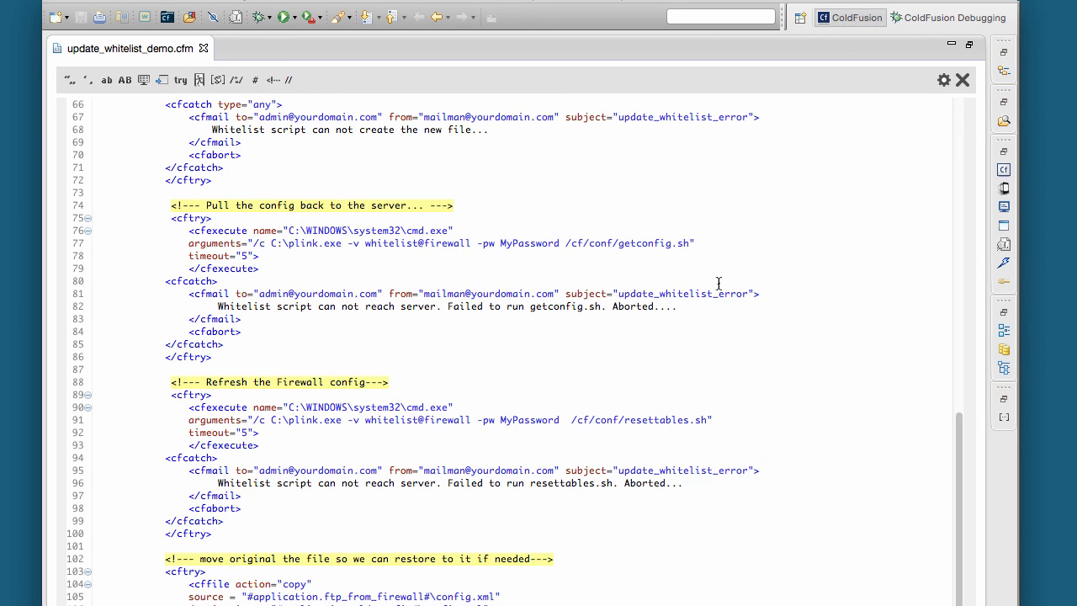
scroll("down", 3)
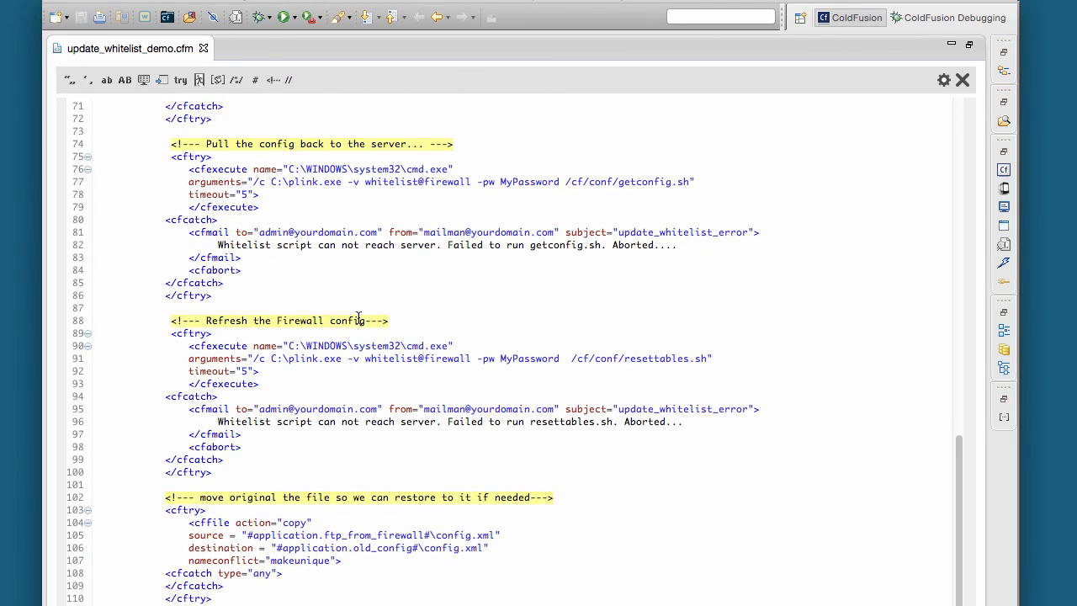
scroll("down", 3)
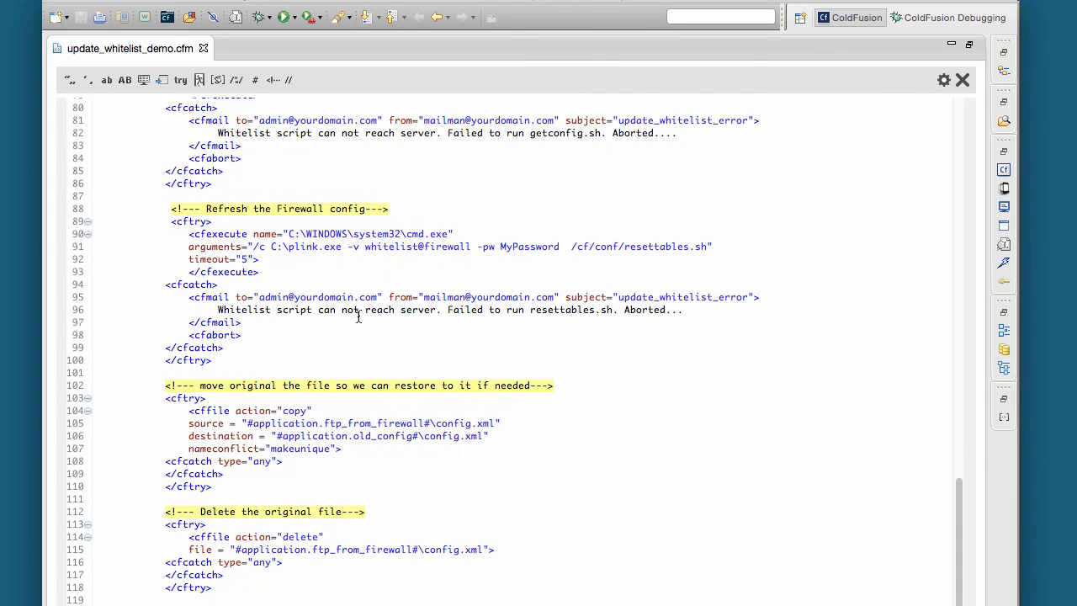
scroll("down", 3)
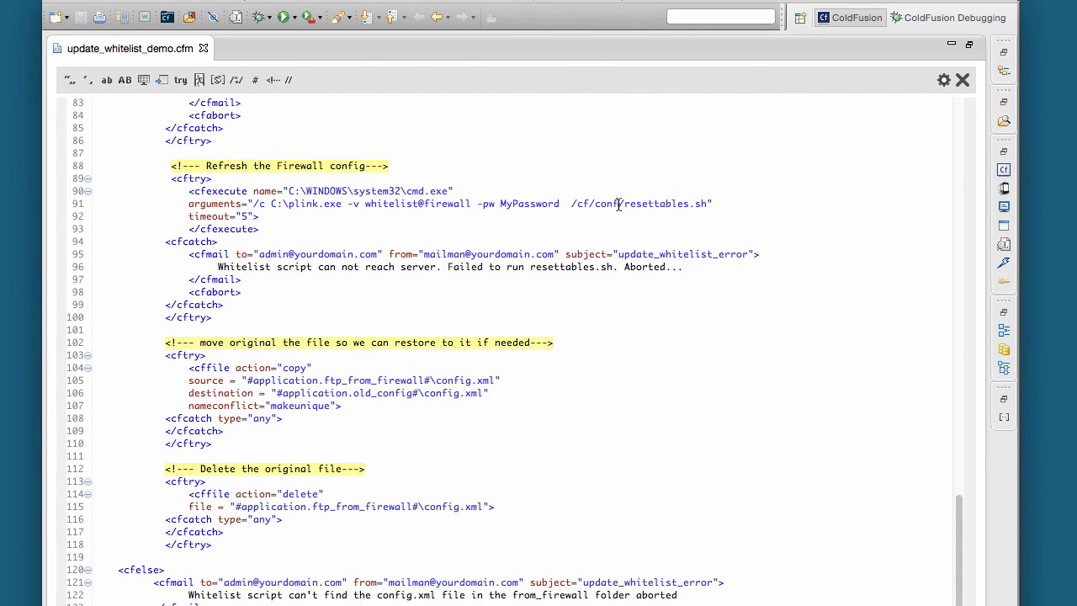
mouse_move(670, 202)
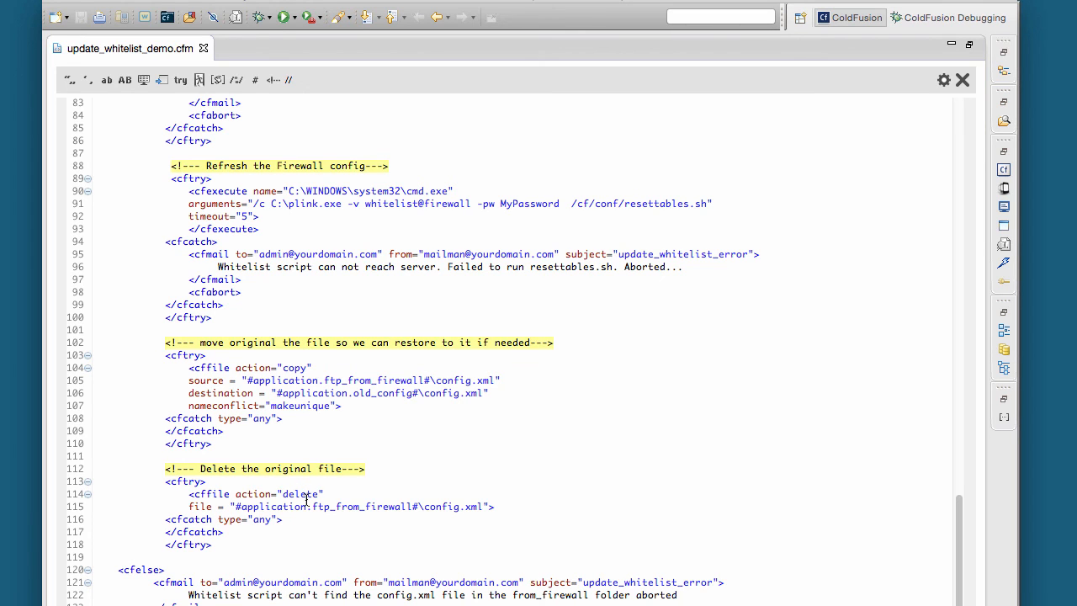
scroll("up", 3)
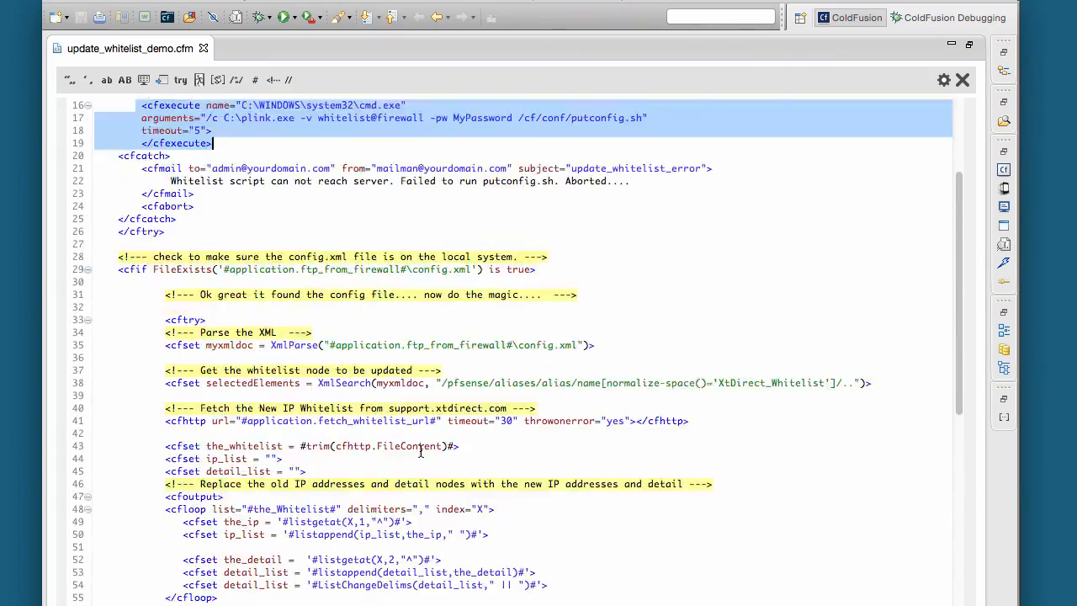
scroll("up", 3)
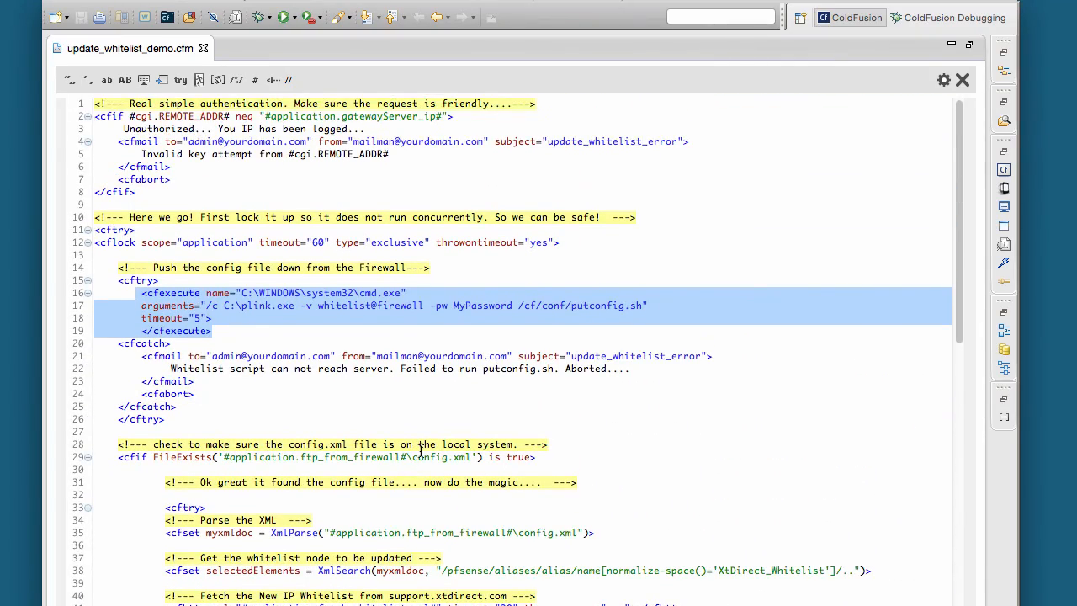
scroll("down", 3)
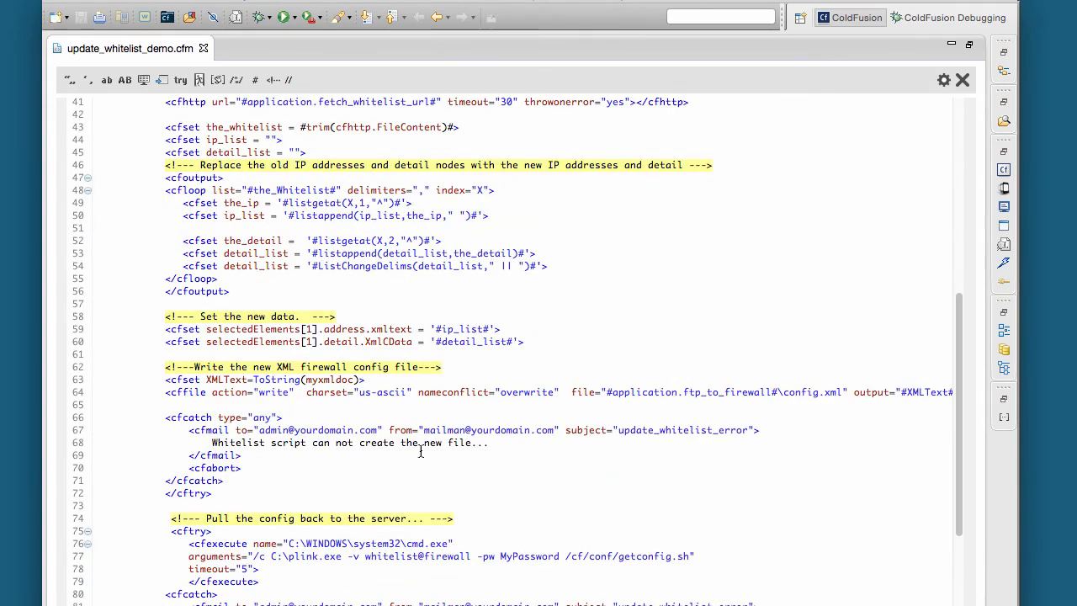
scroll("down", 3)
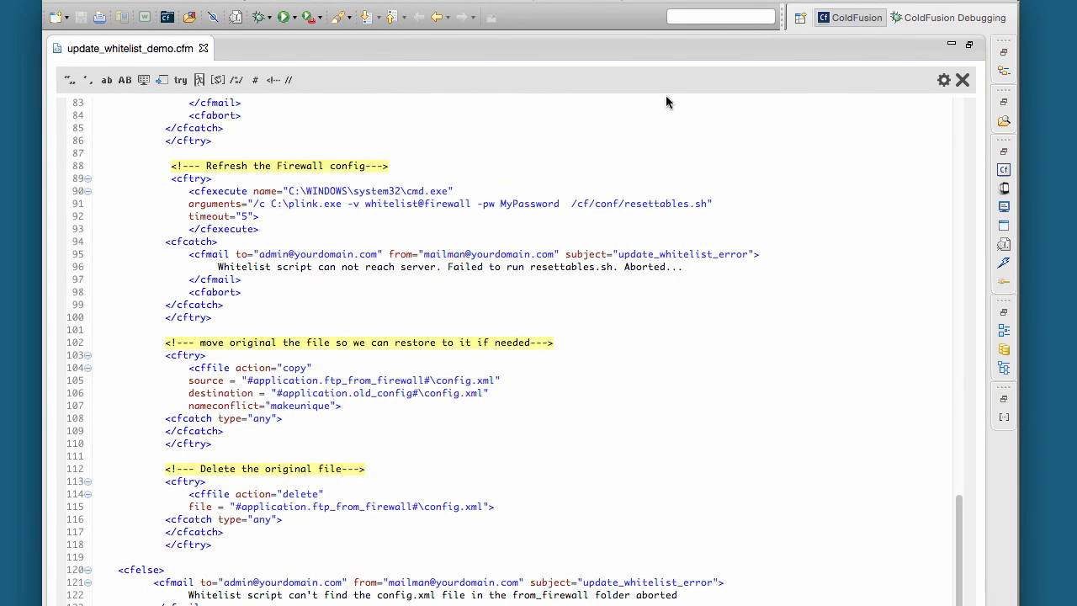